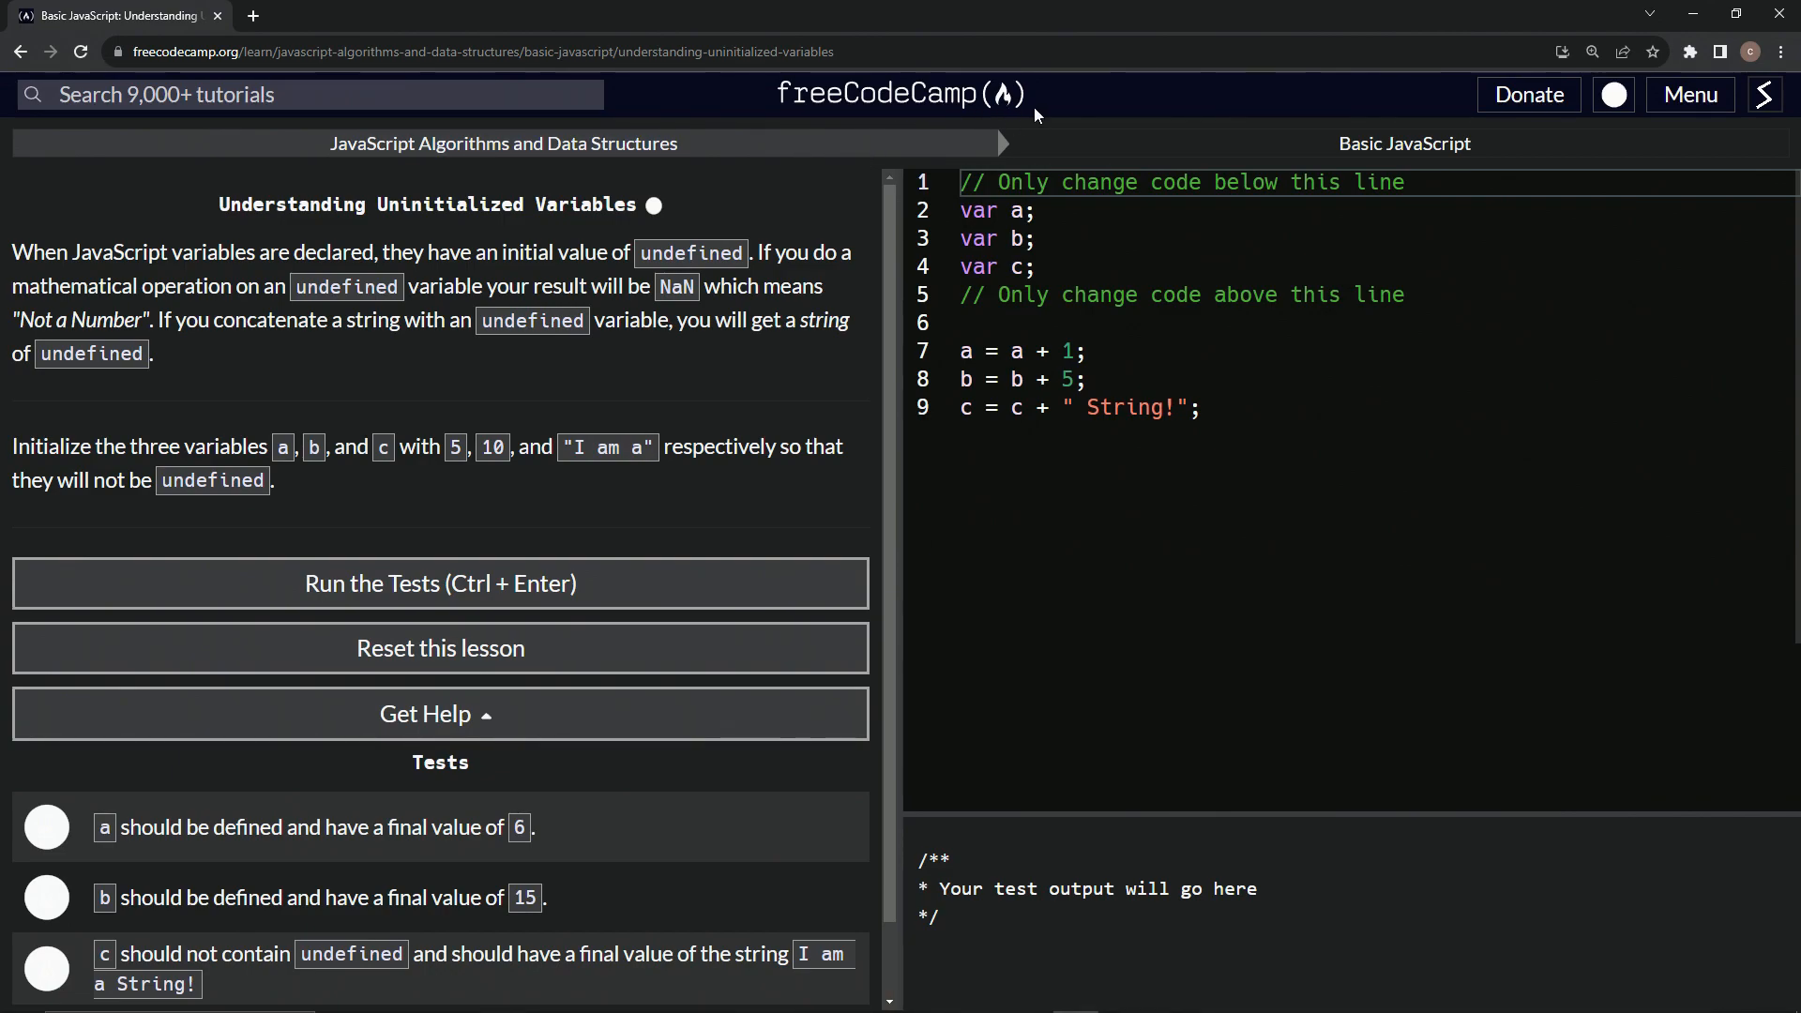
mouse_move(526, 178)
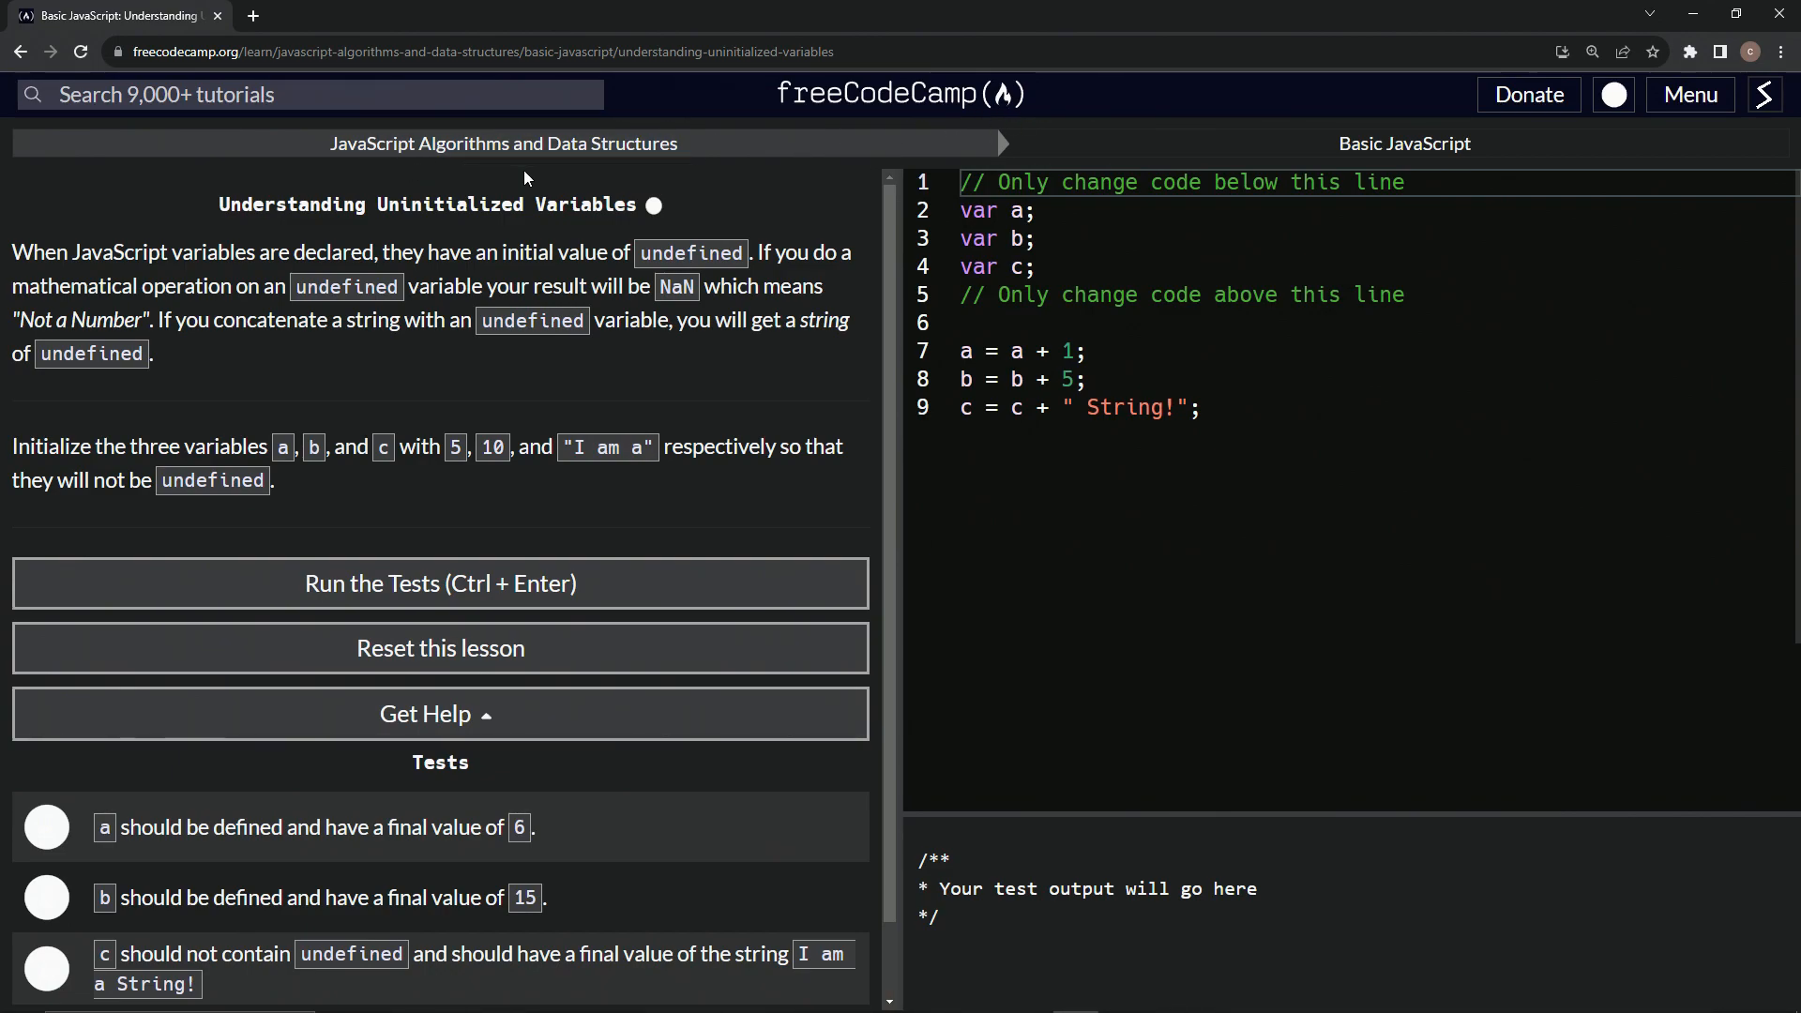
- Rewrite the declarations as var a = 5, b = 10, c = 'I am a', removing extra var keywords
left_click(1475, 182)
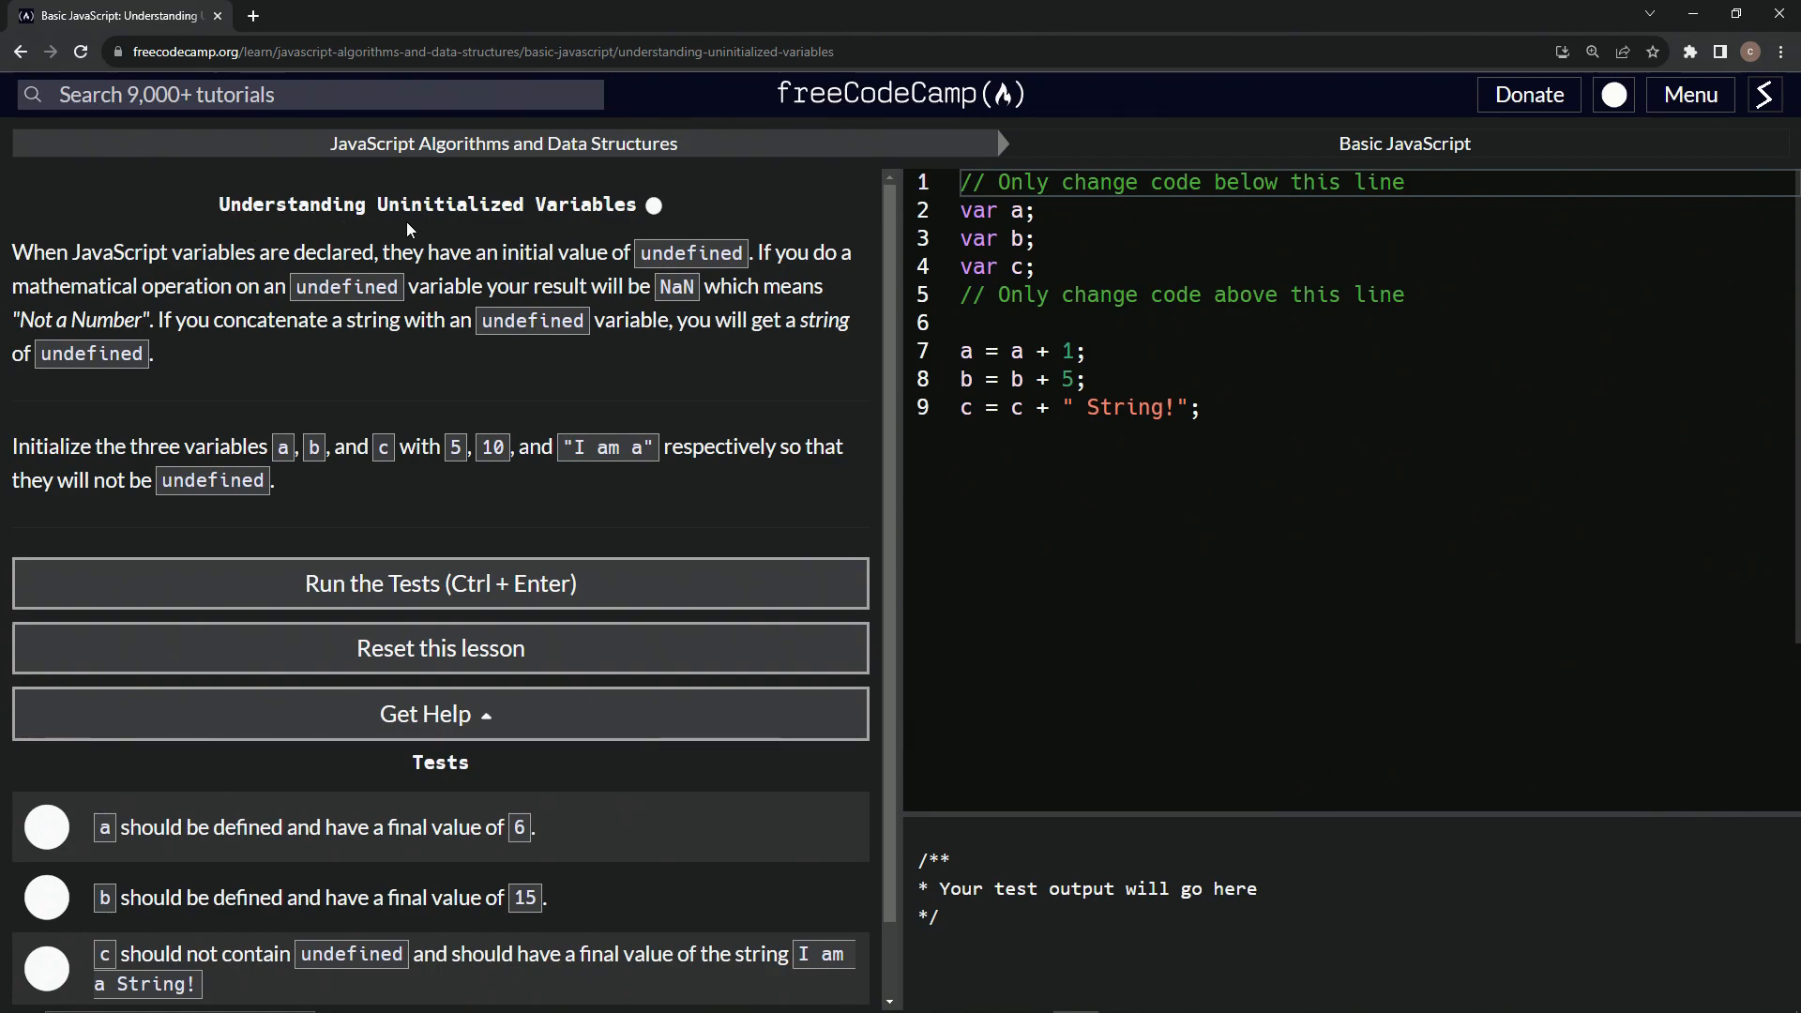
mouse_move(656, 227)
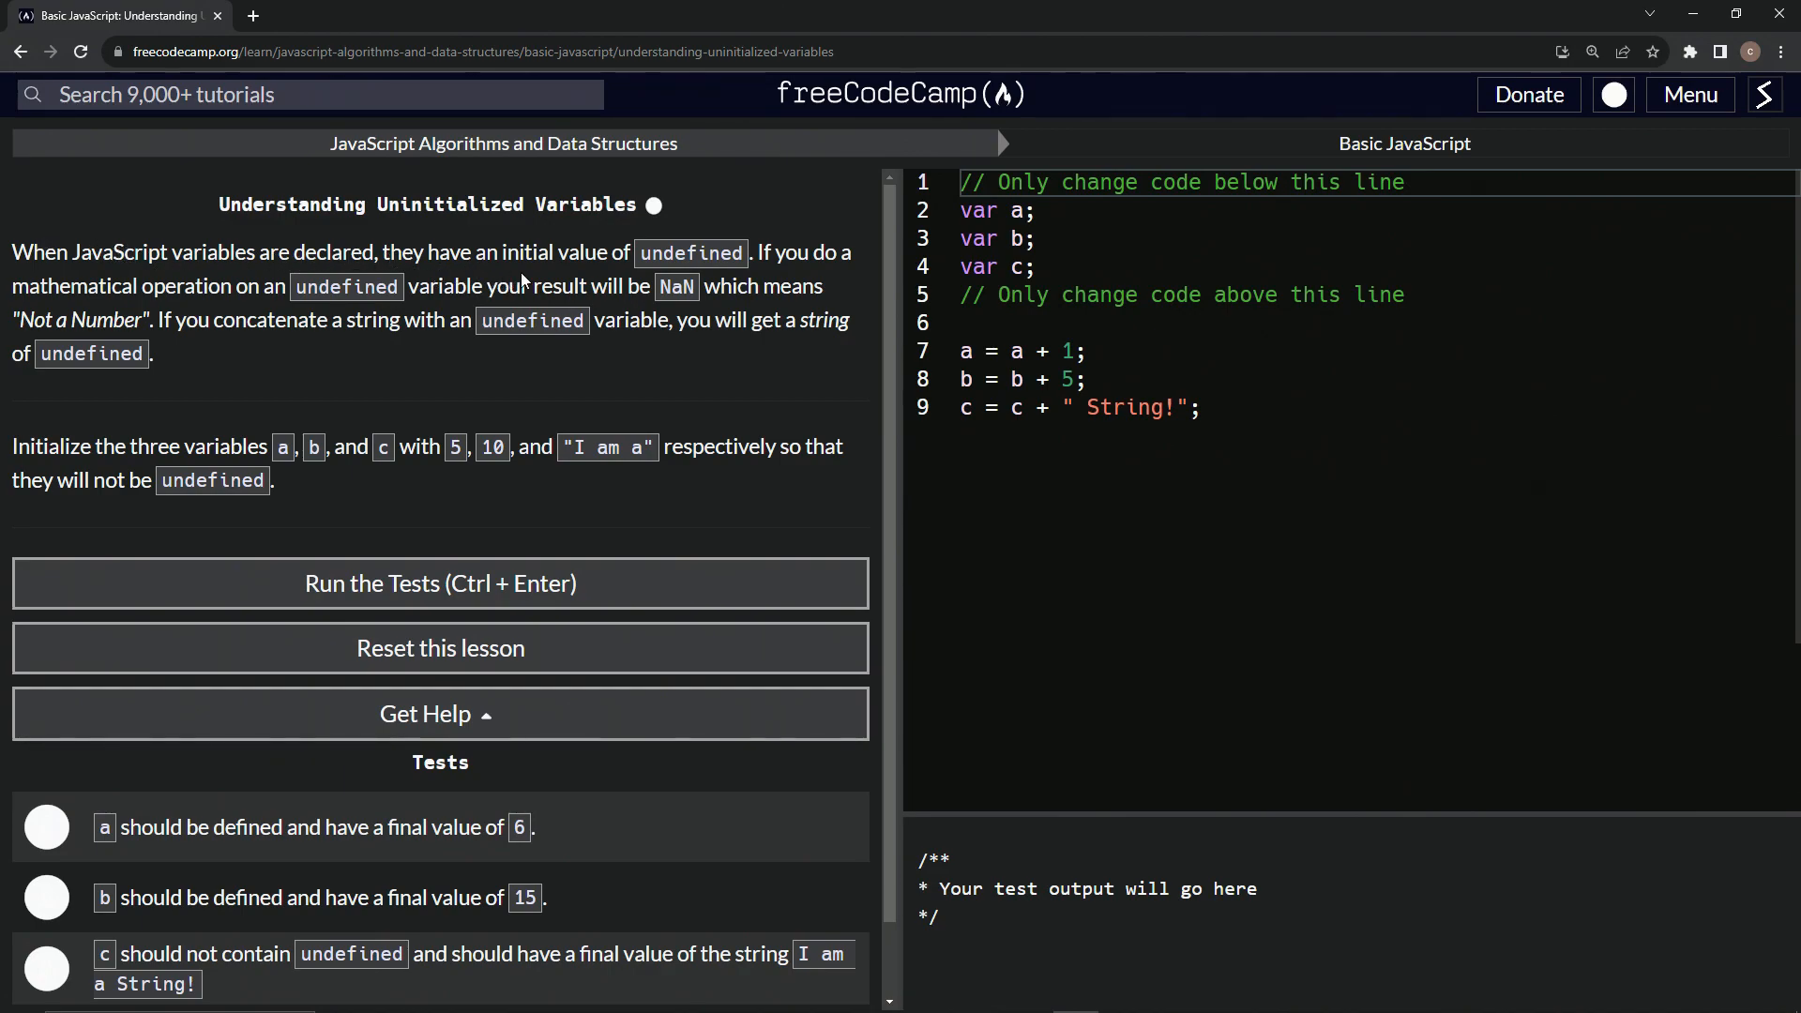
mouse_move(819, 286)
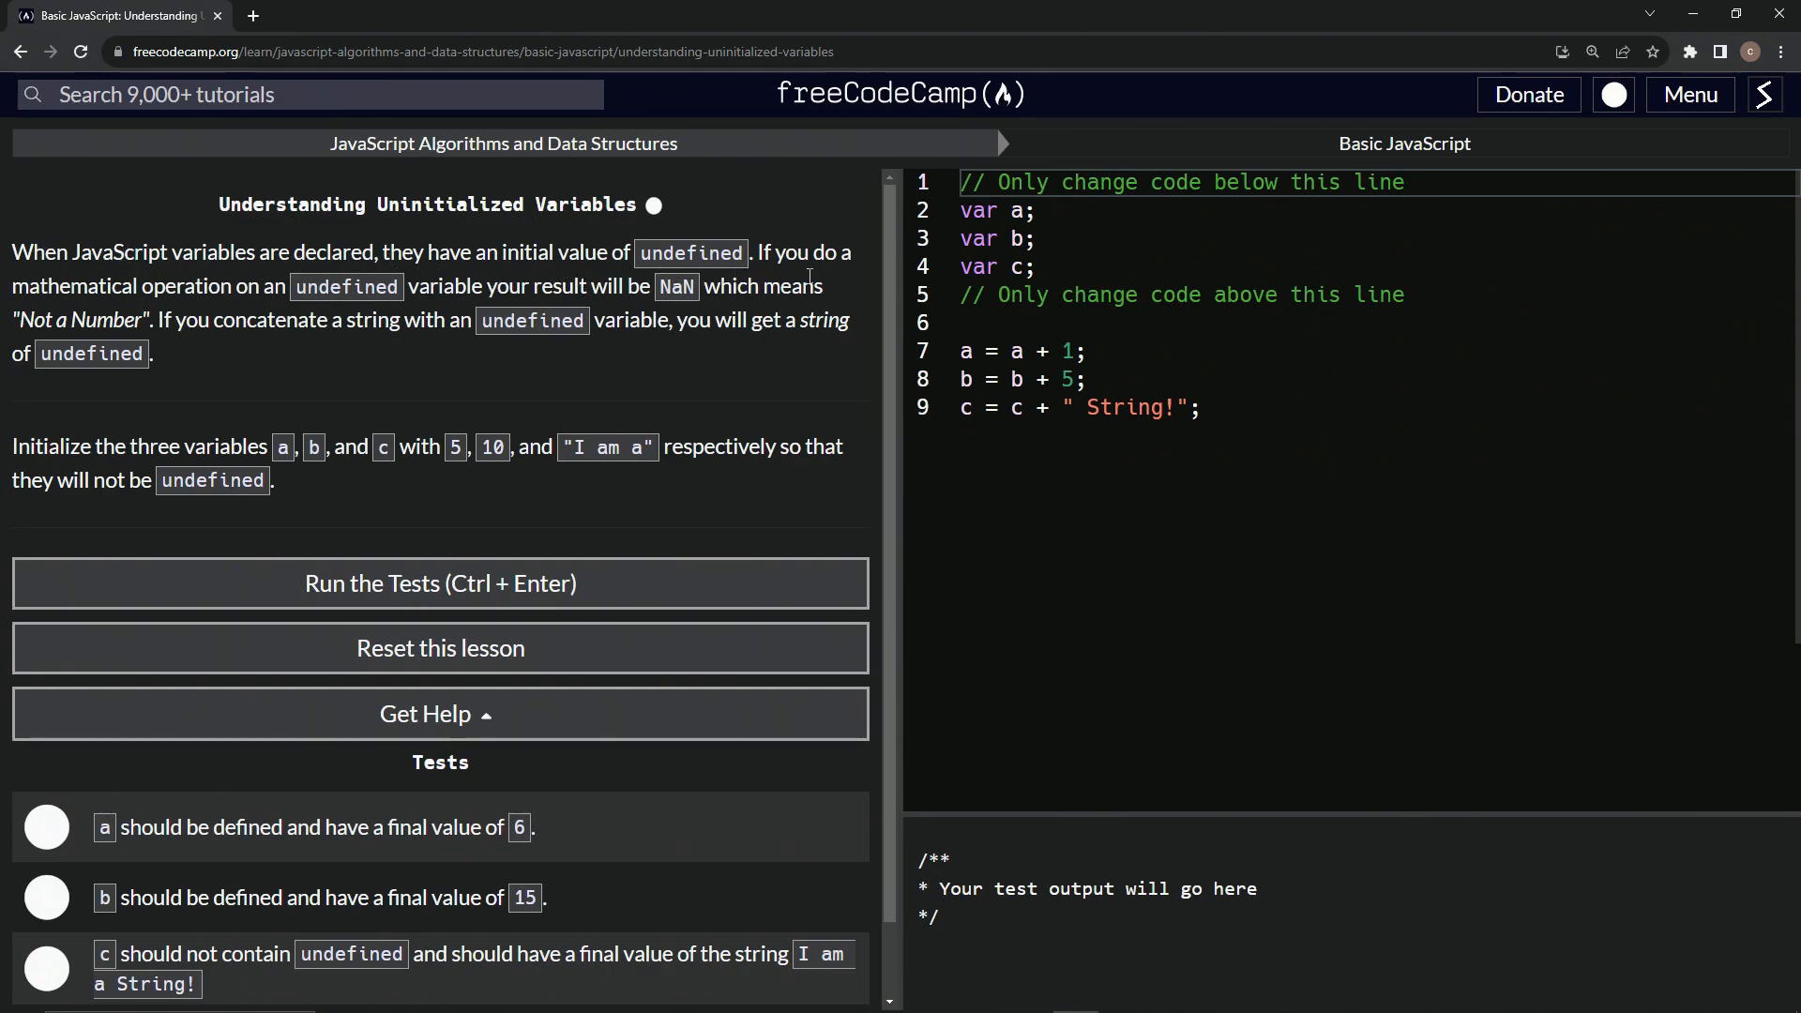
mouse_move(297, 300)
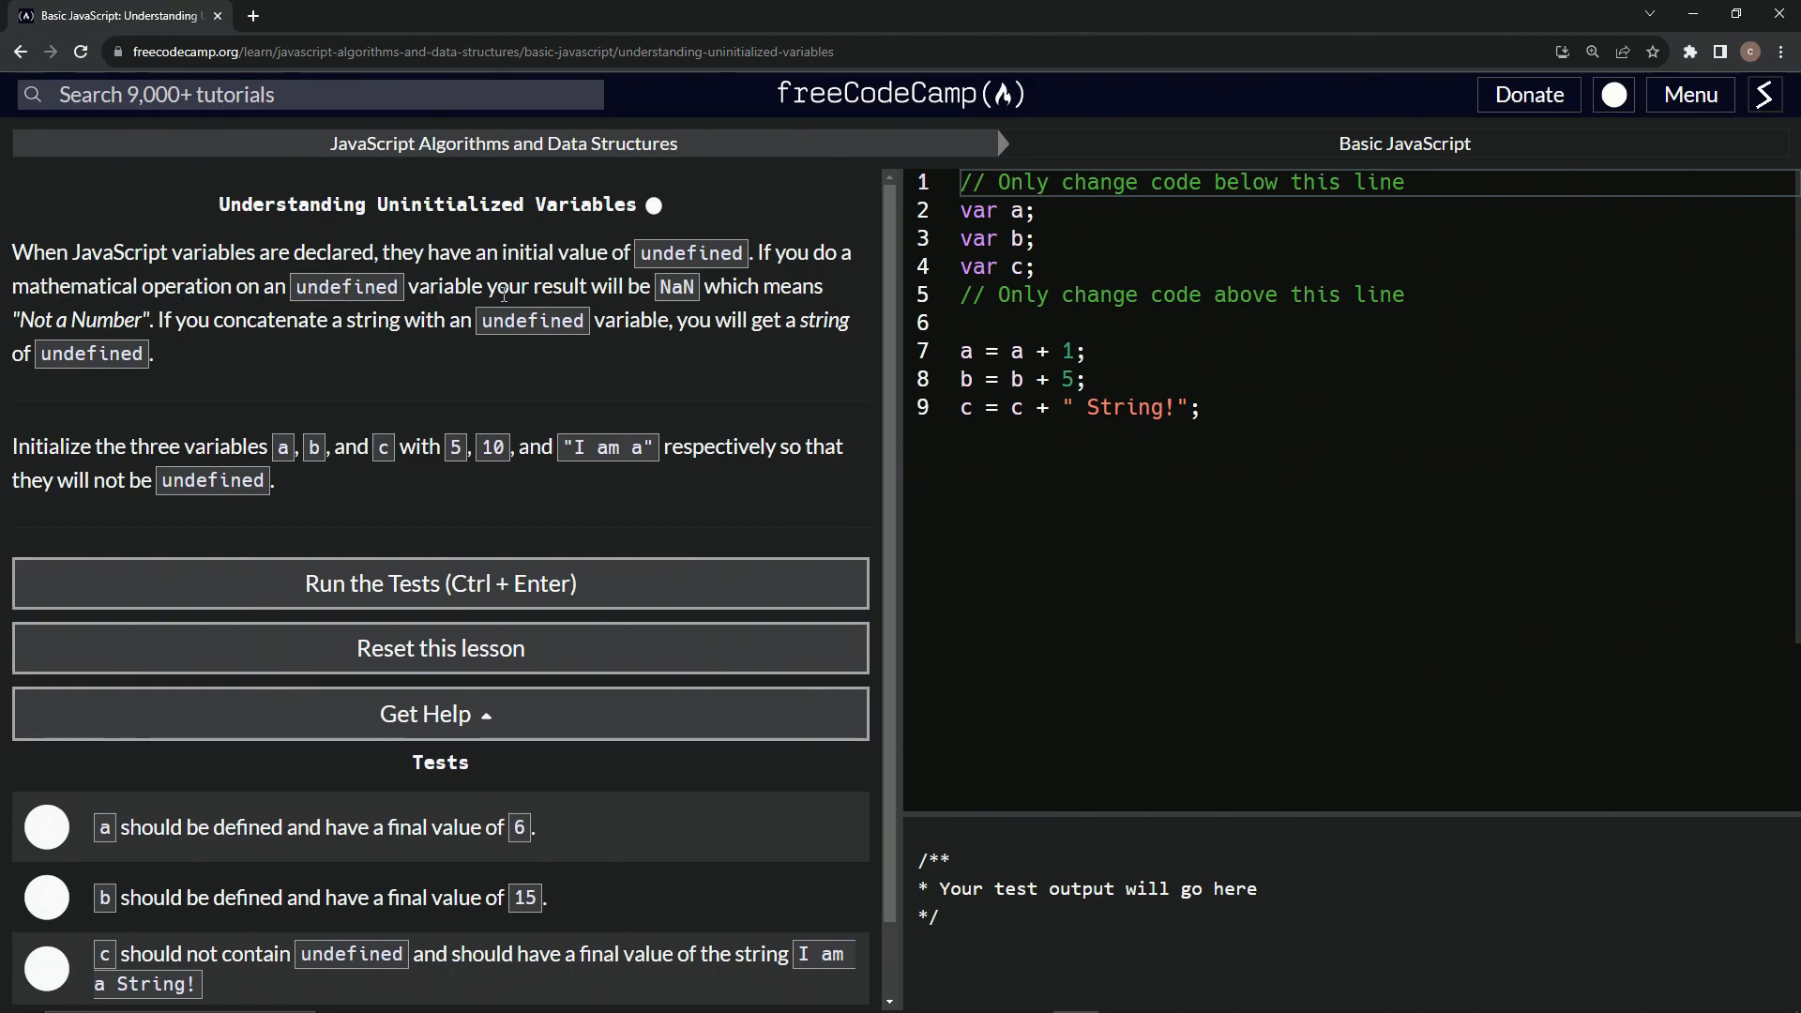
mouse_move(563, 312)
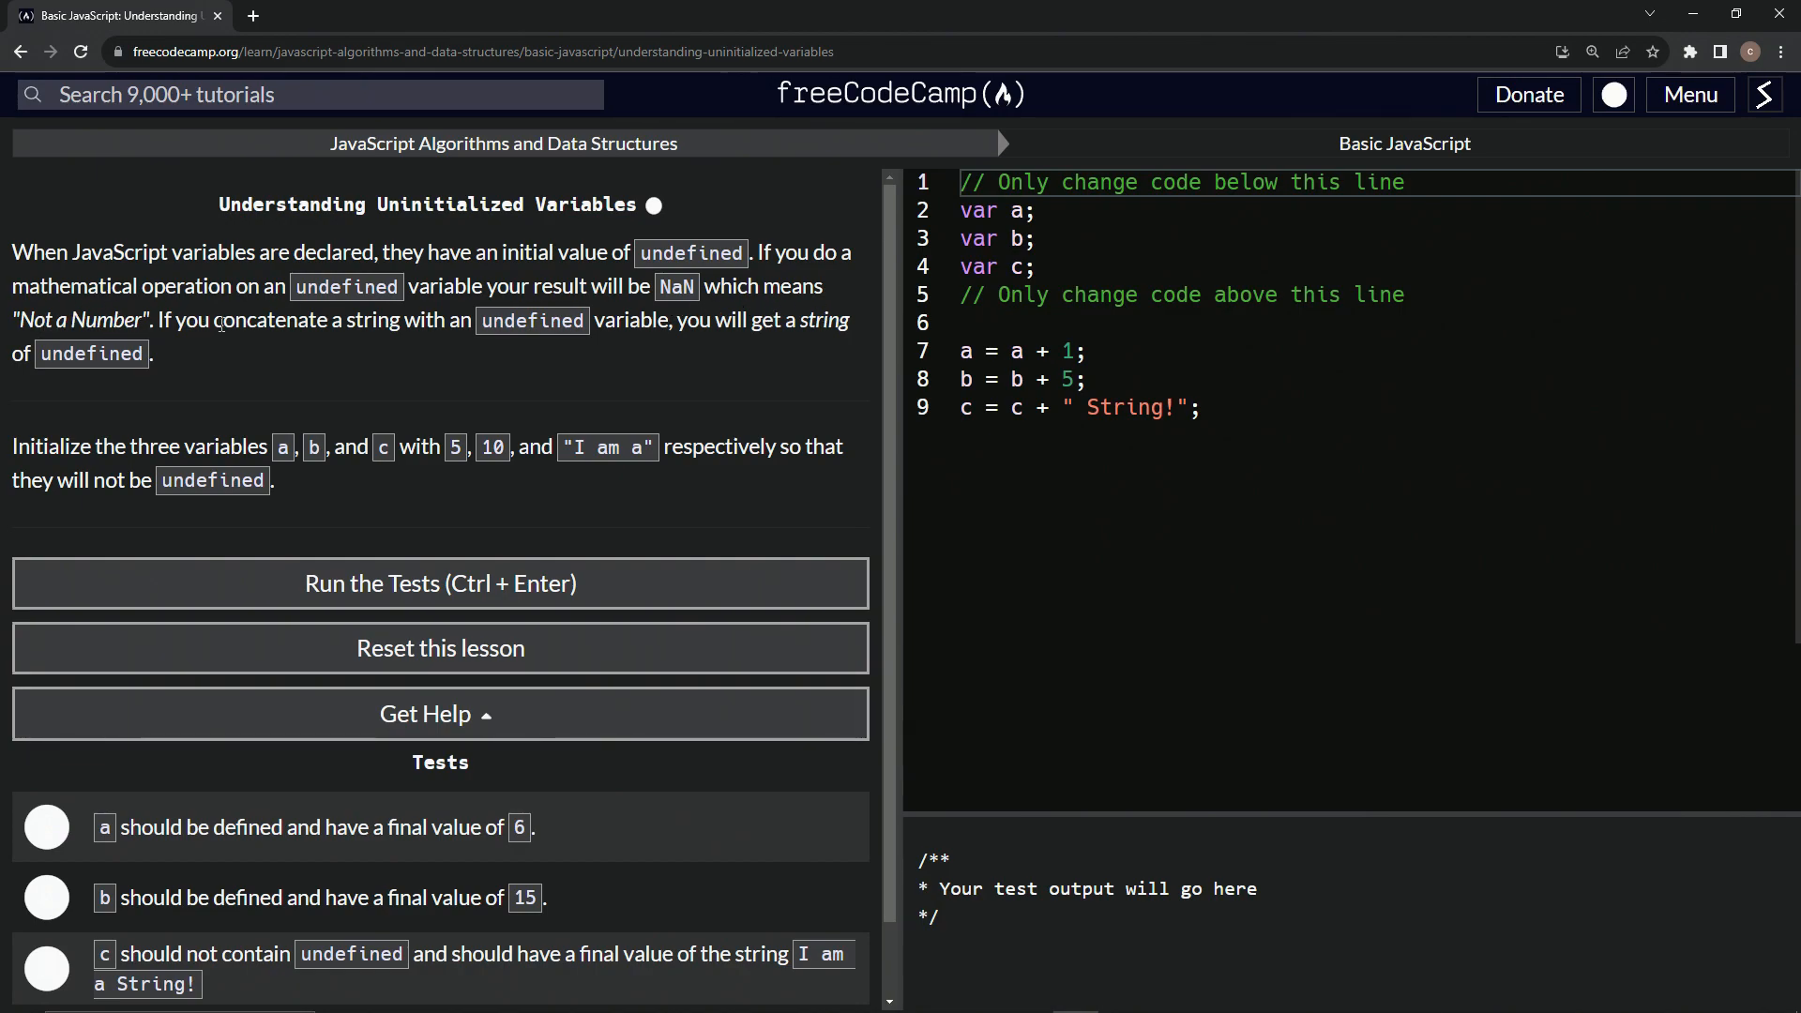
mouse_move(375, 345)
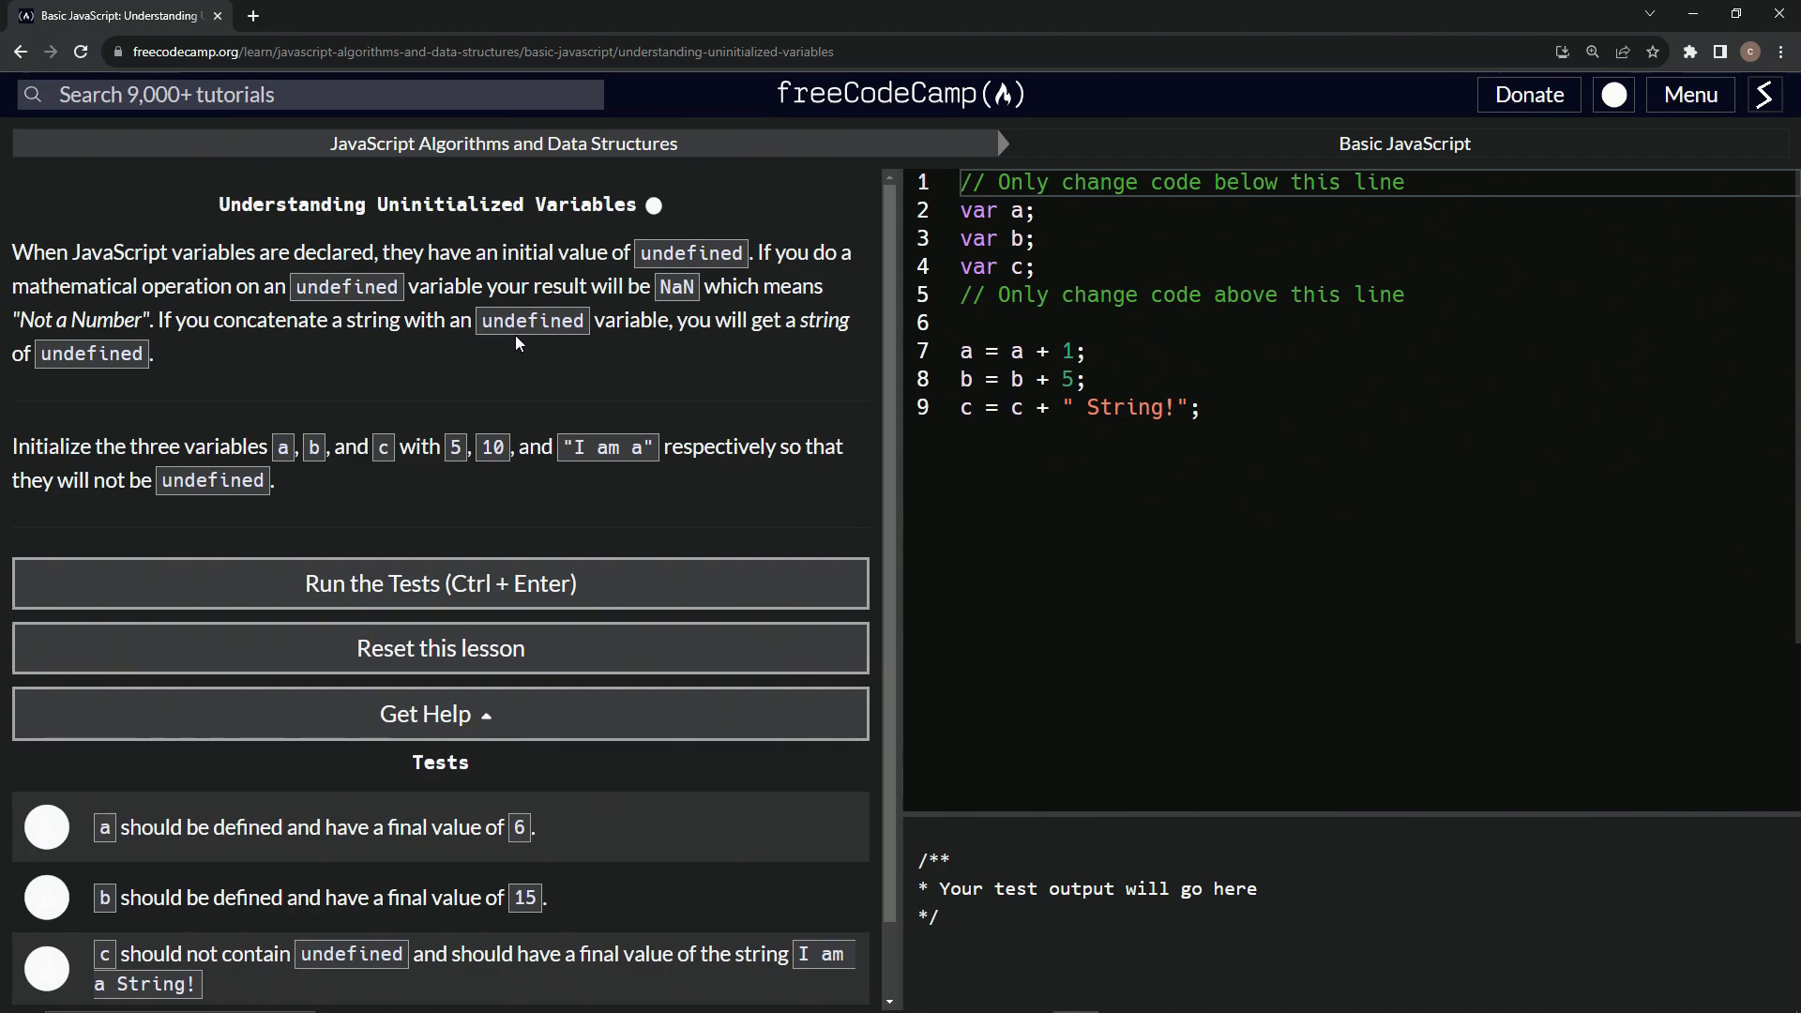
mouse_move(802, 346)
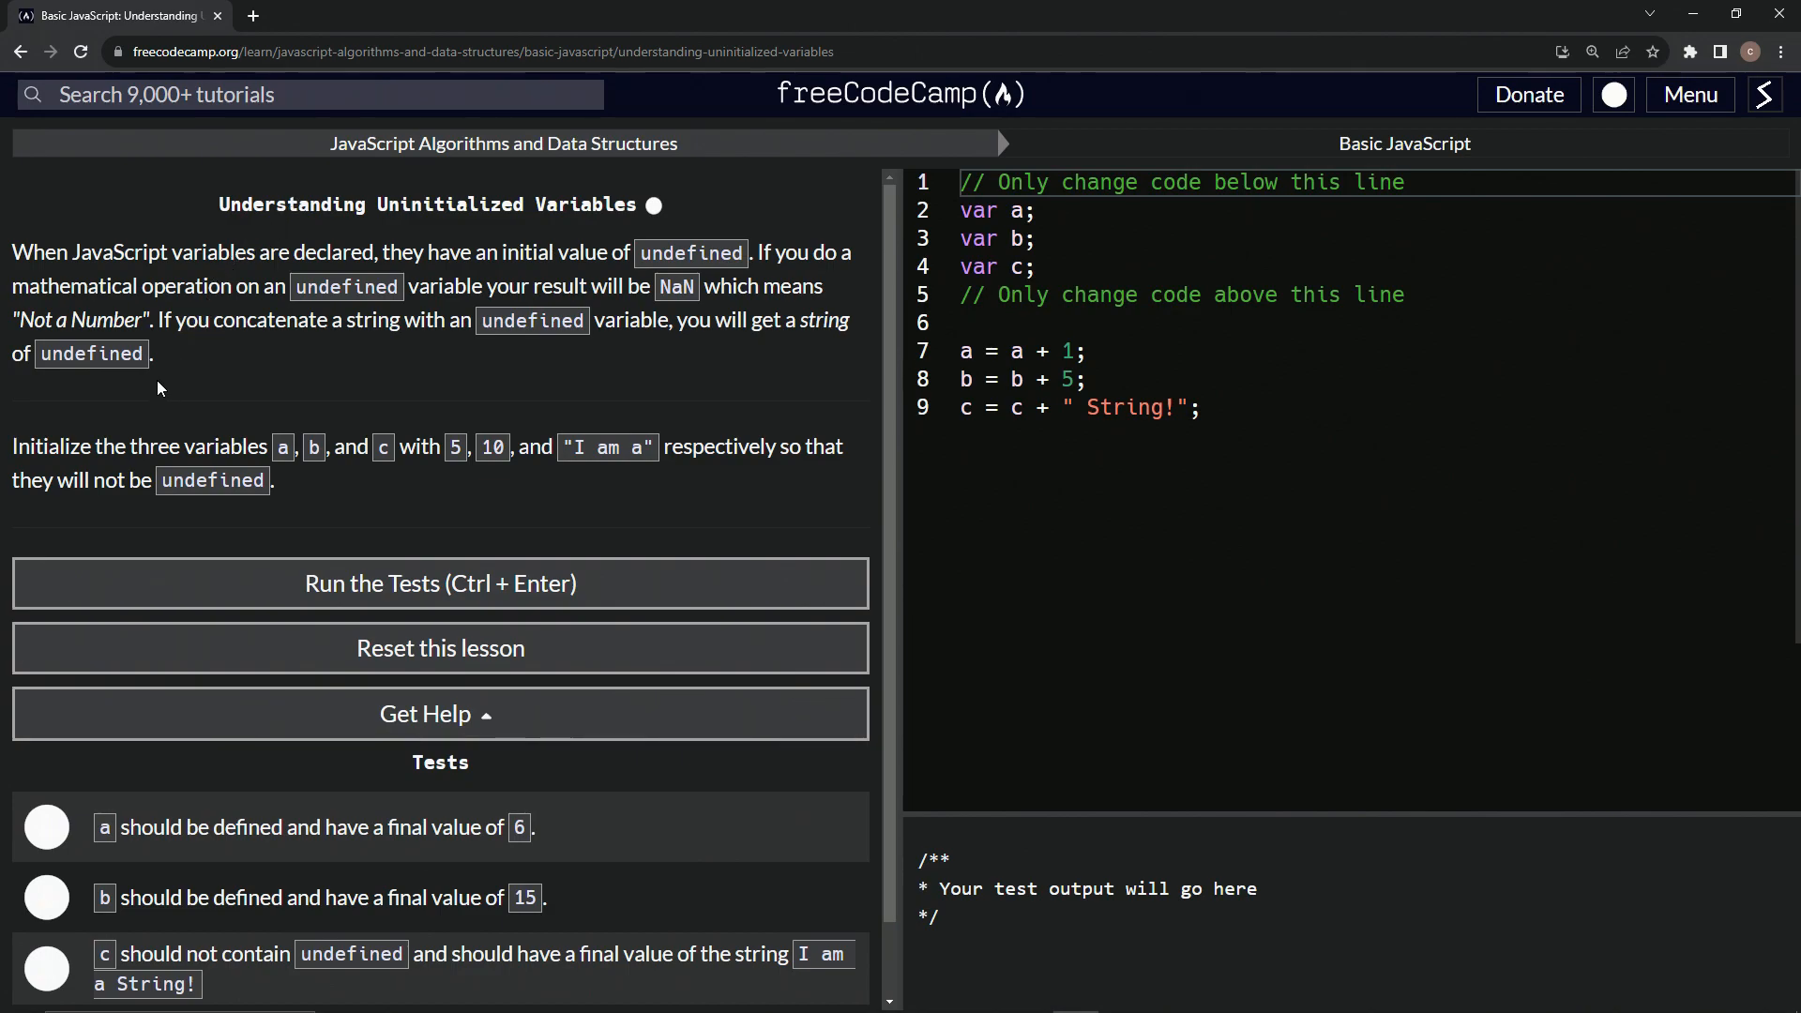
mouse_move(159, 448)
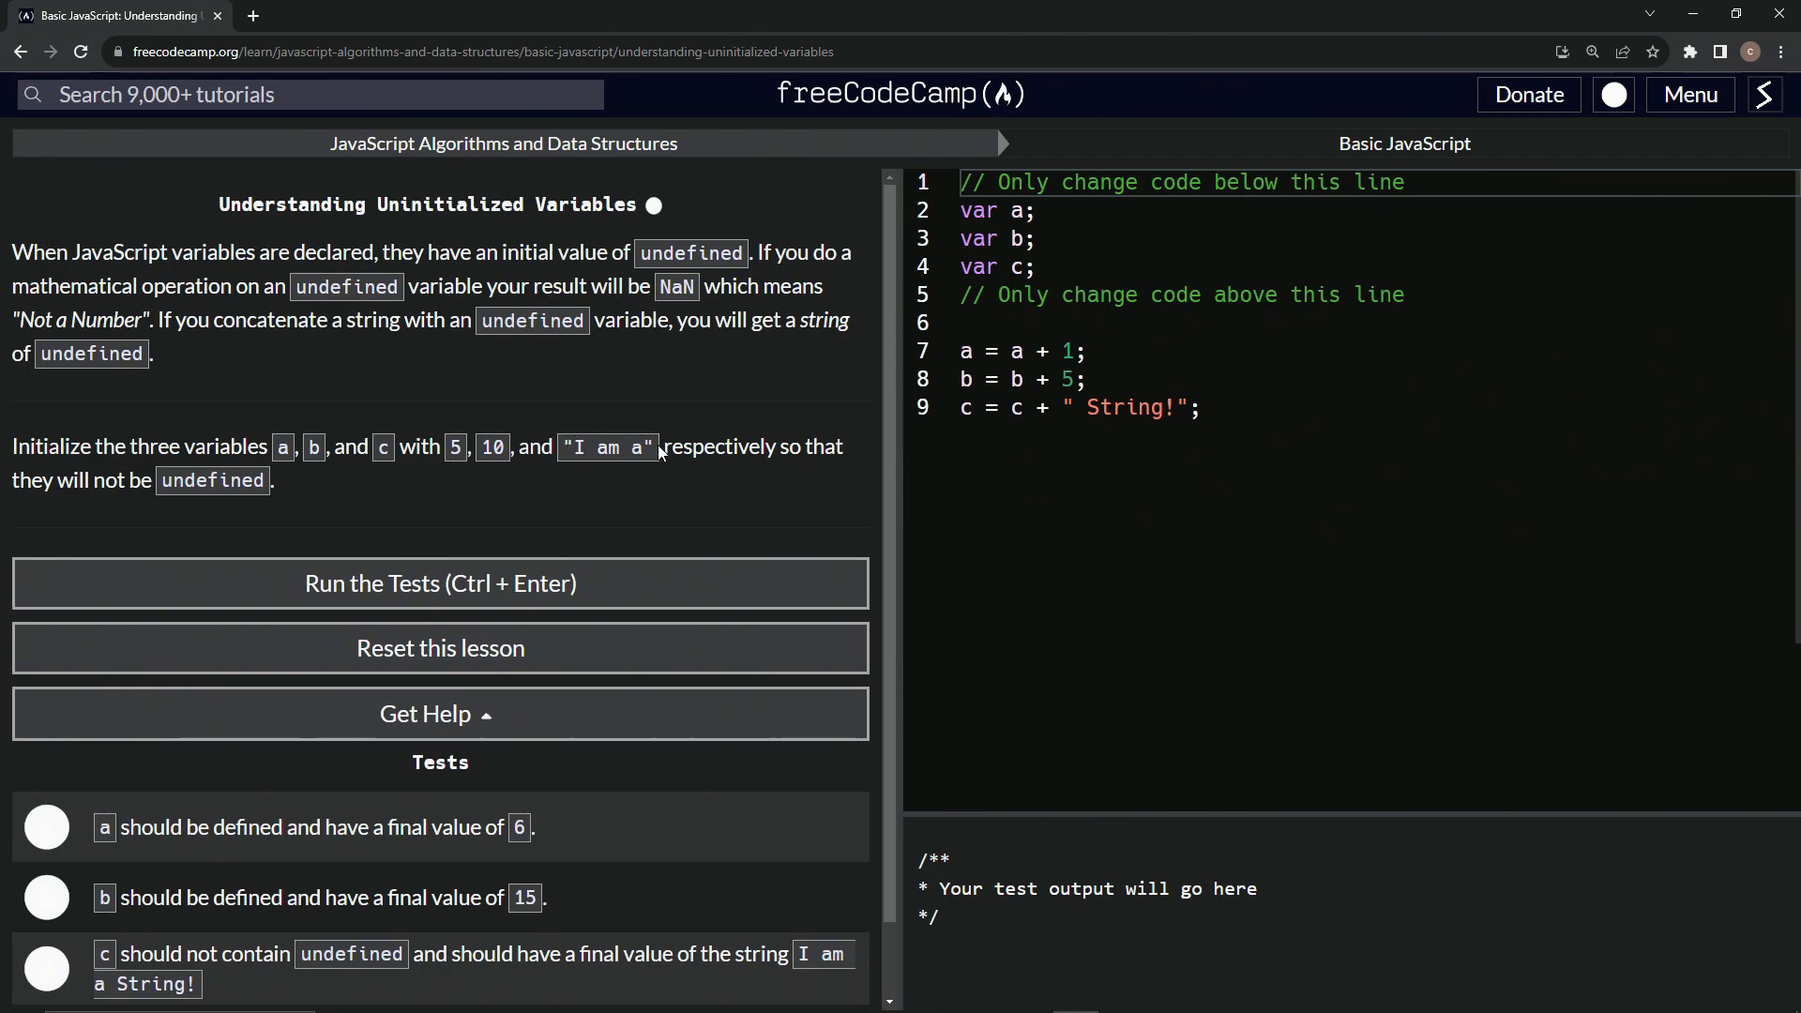
mouse_move(44, 471)
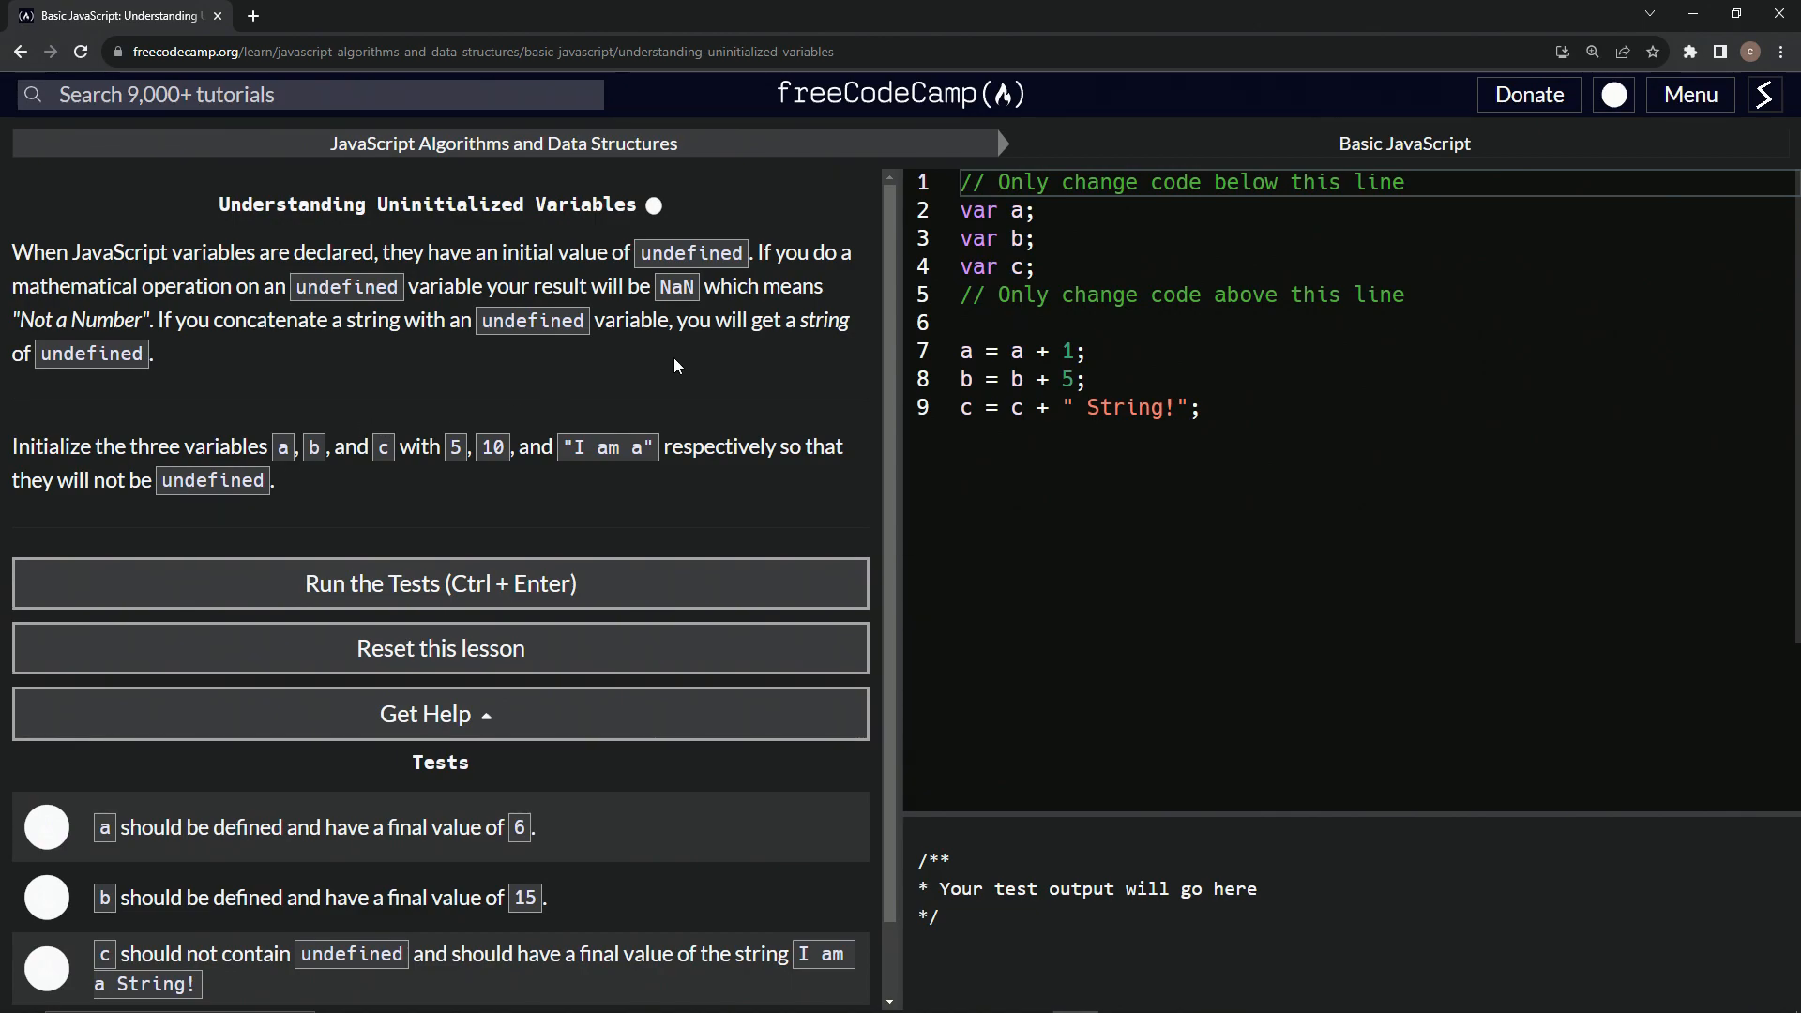
left_click(1029, 210)
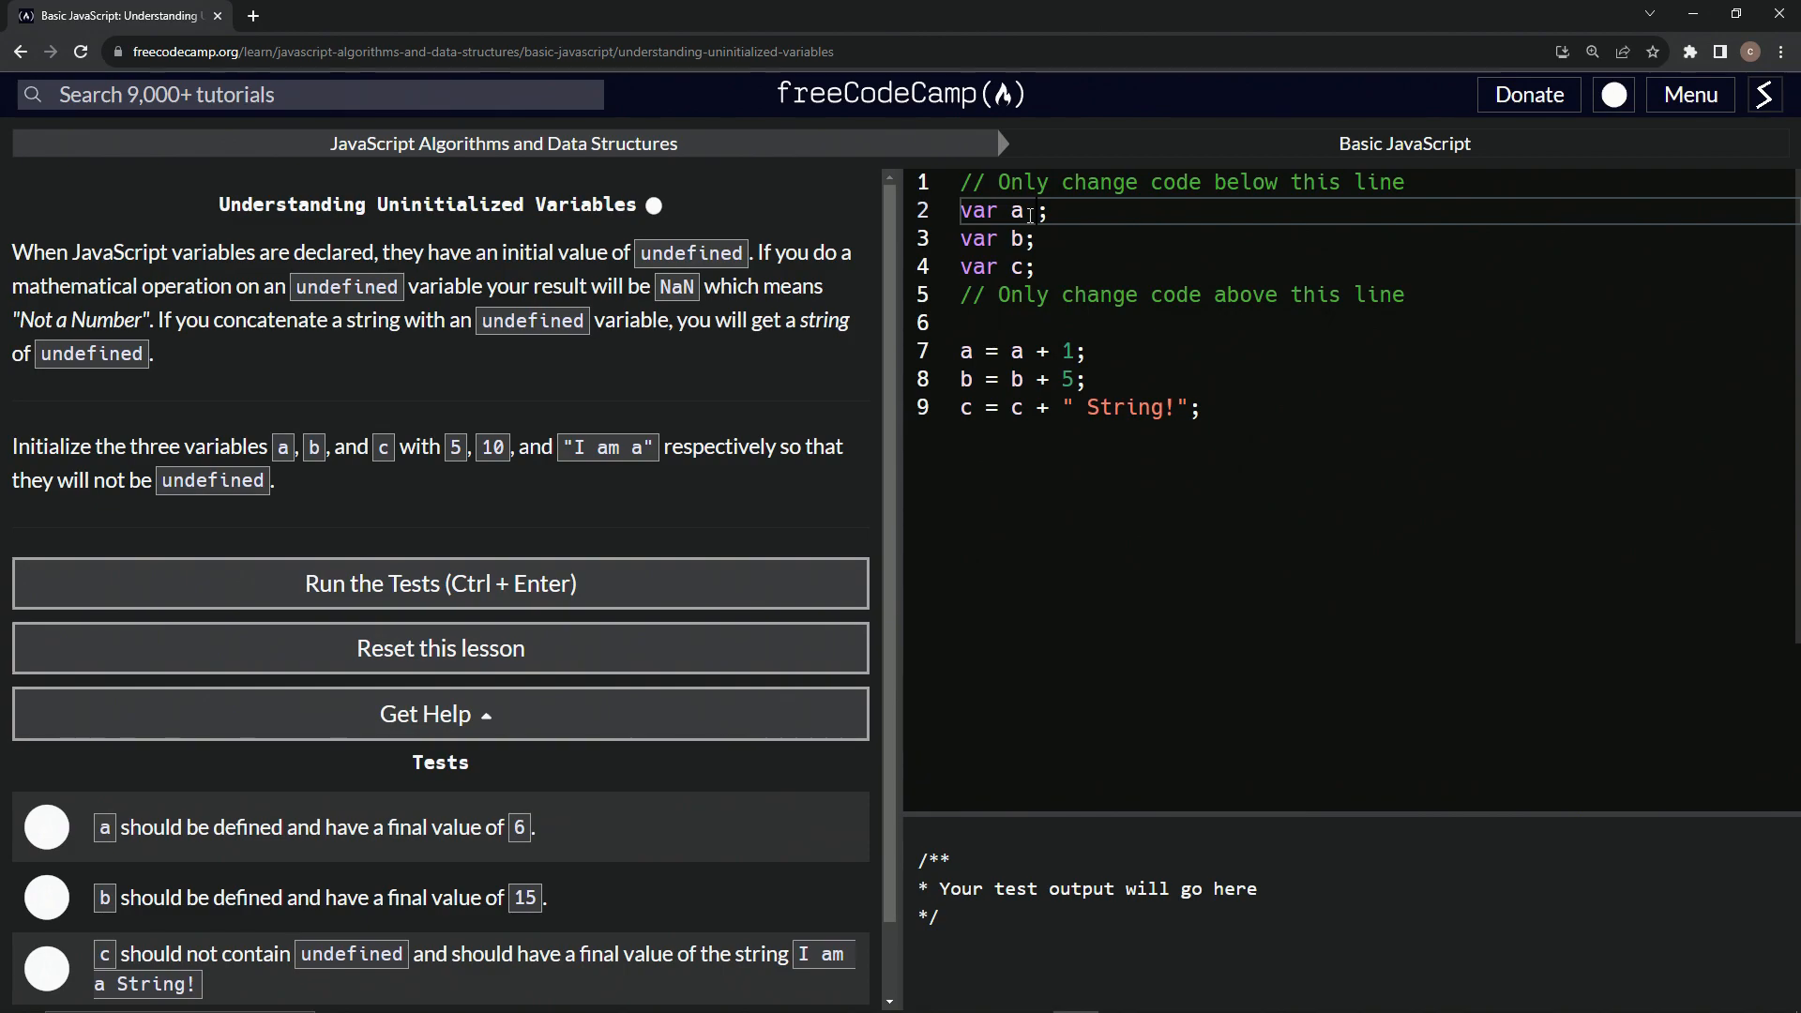
type("=")
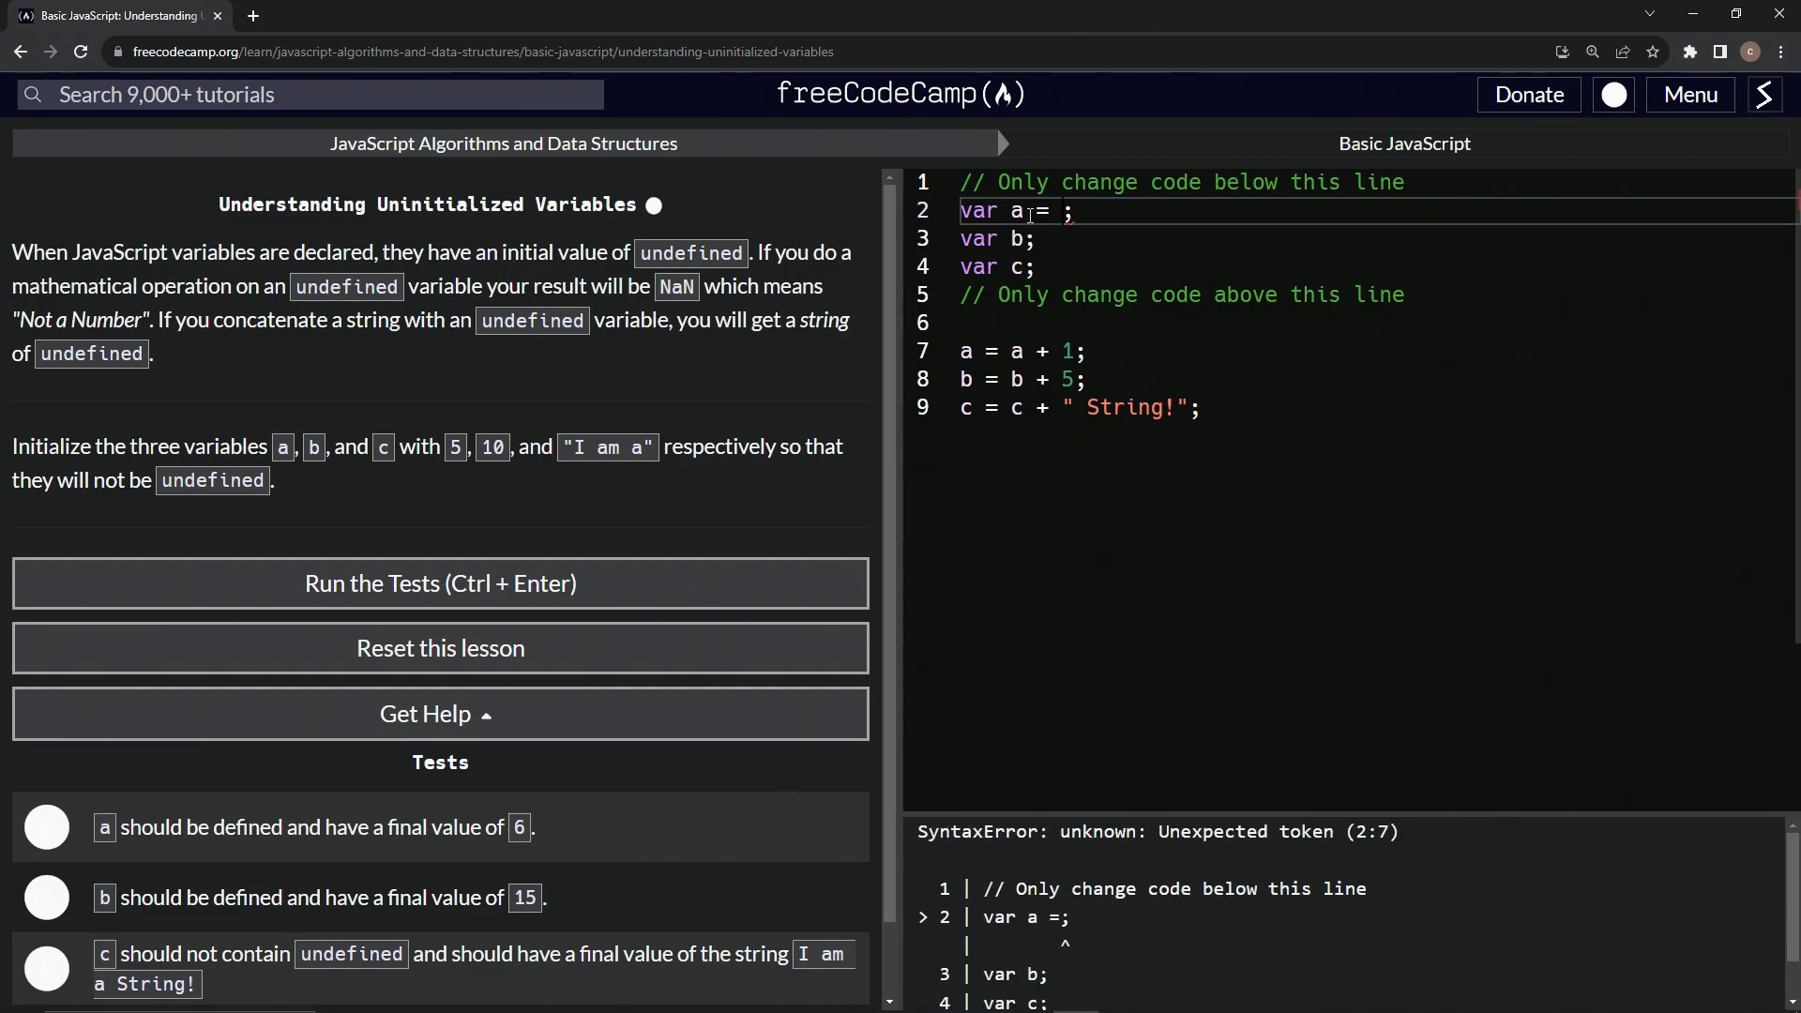
type("5,")
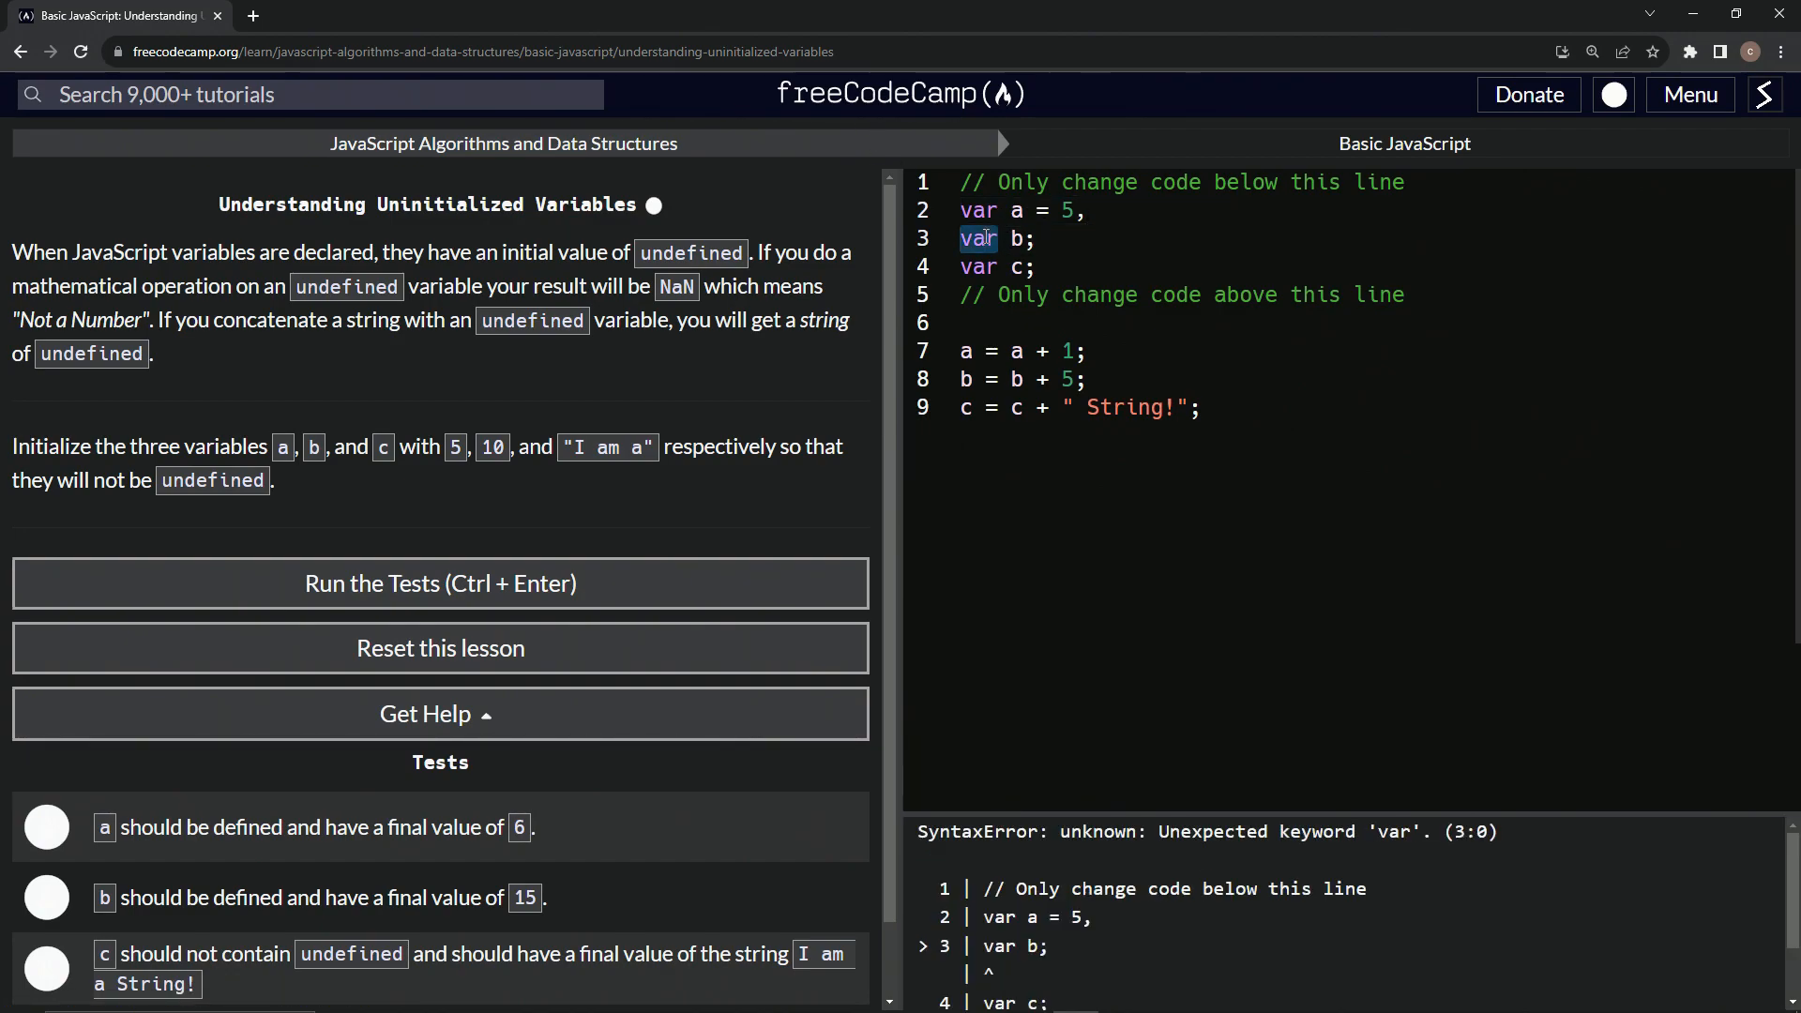
key("Delete")
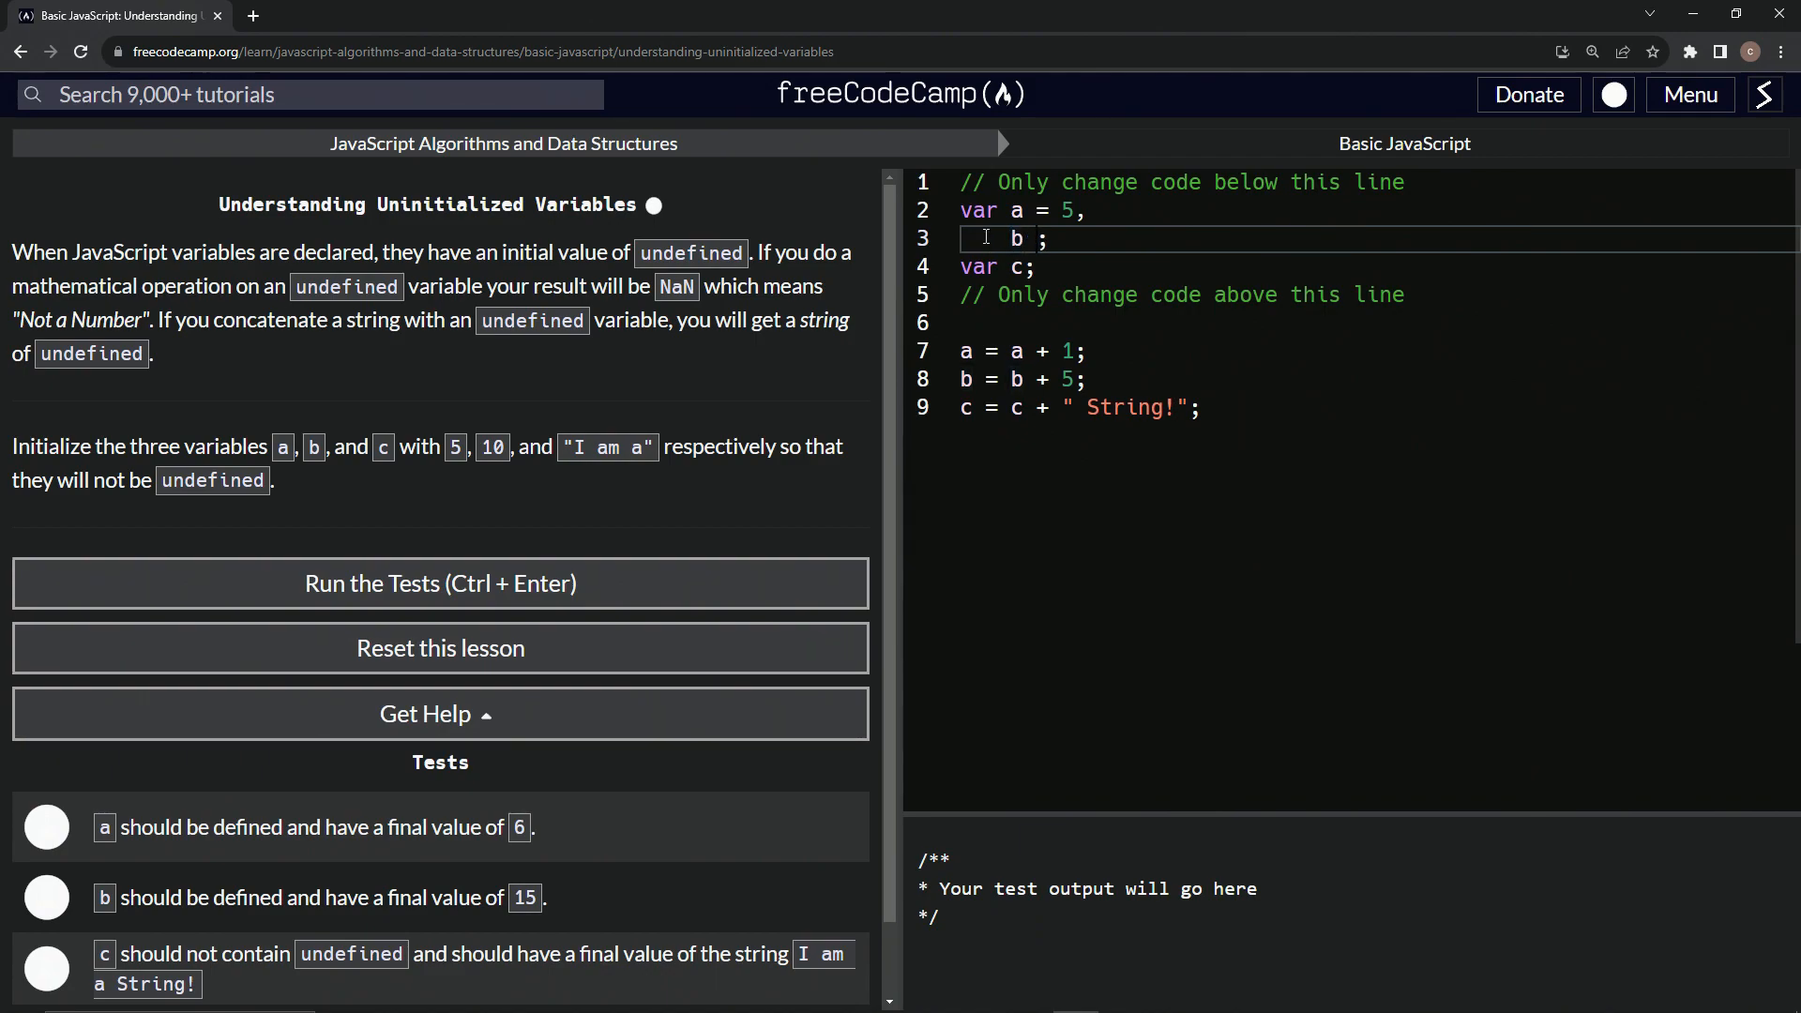
type("=")
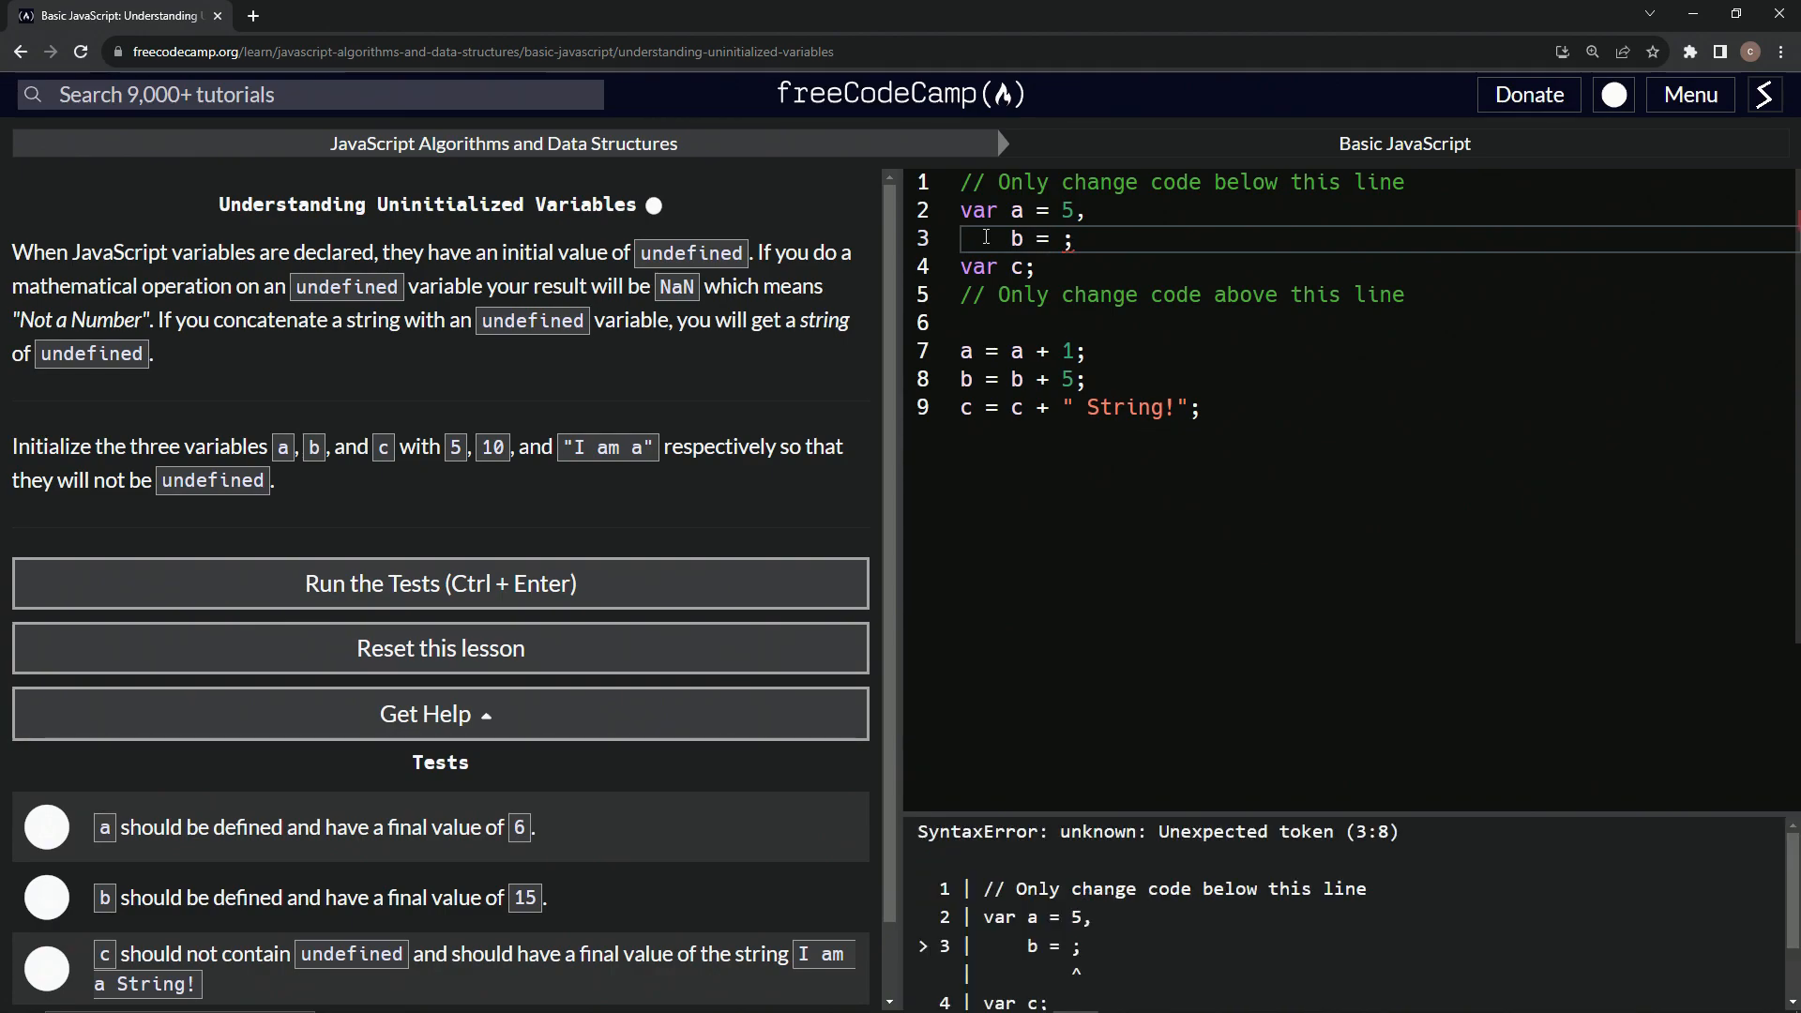
type("10,")
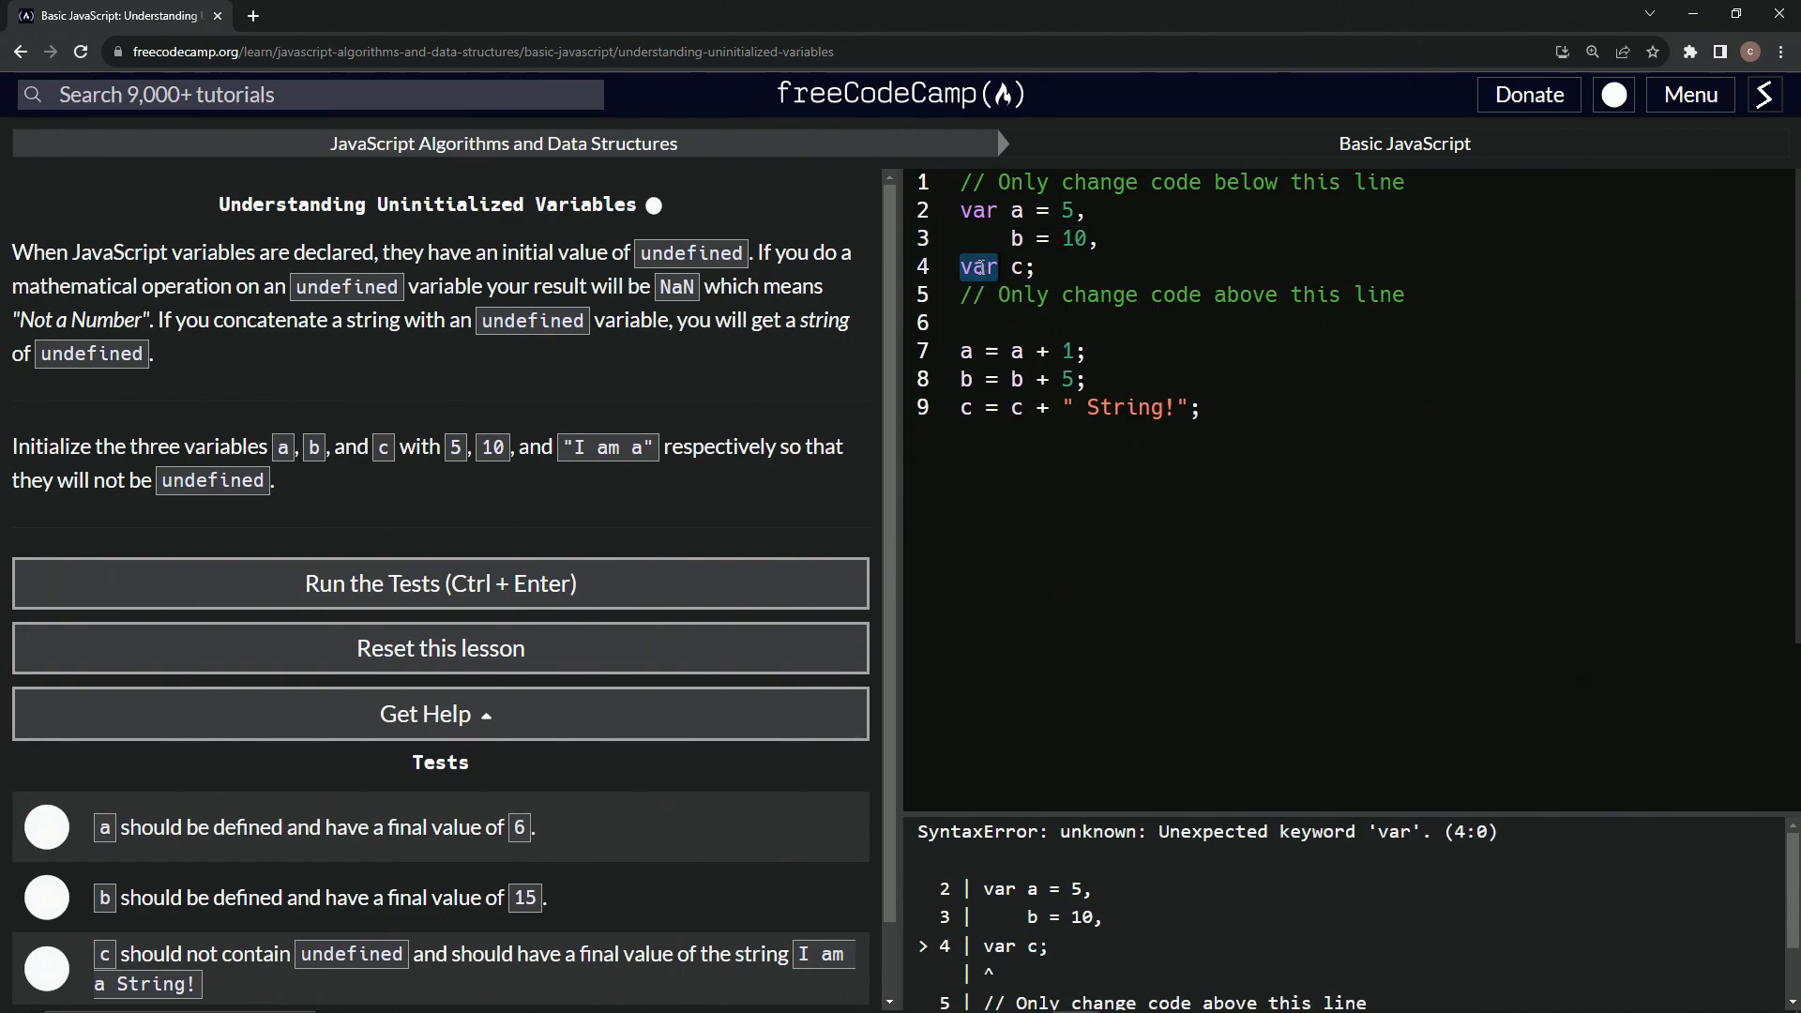
key("Backspace")
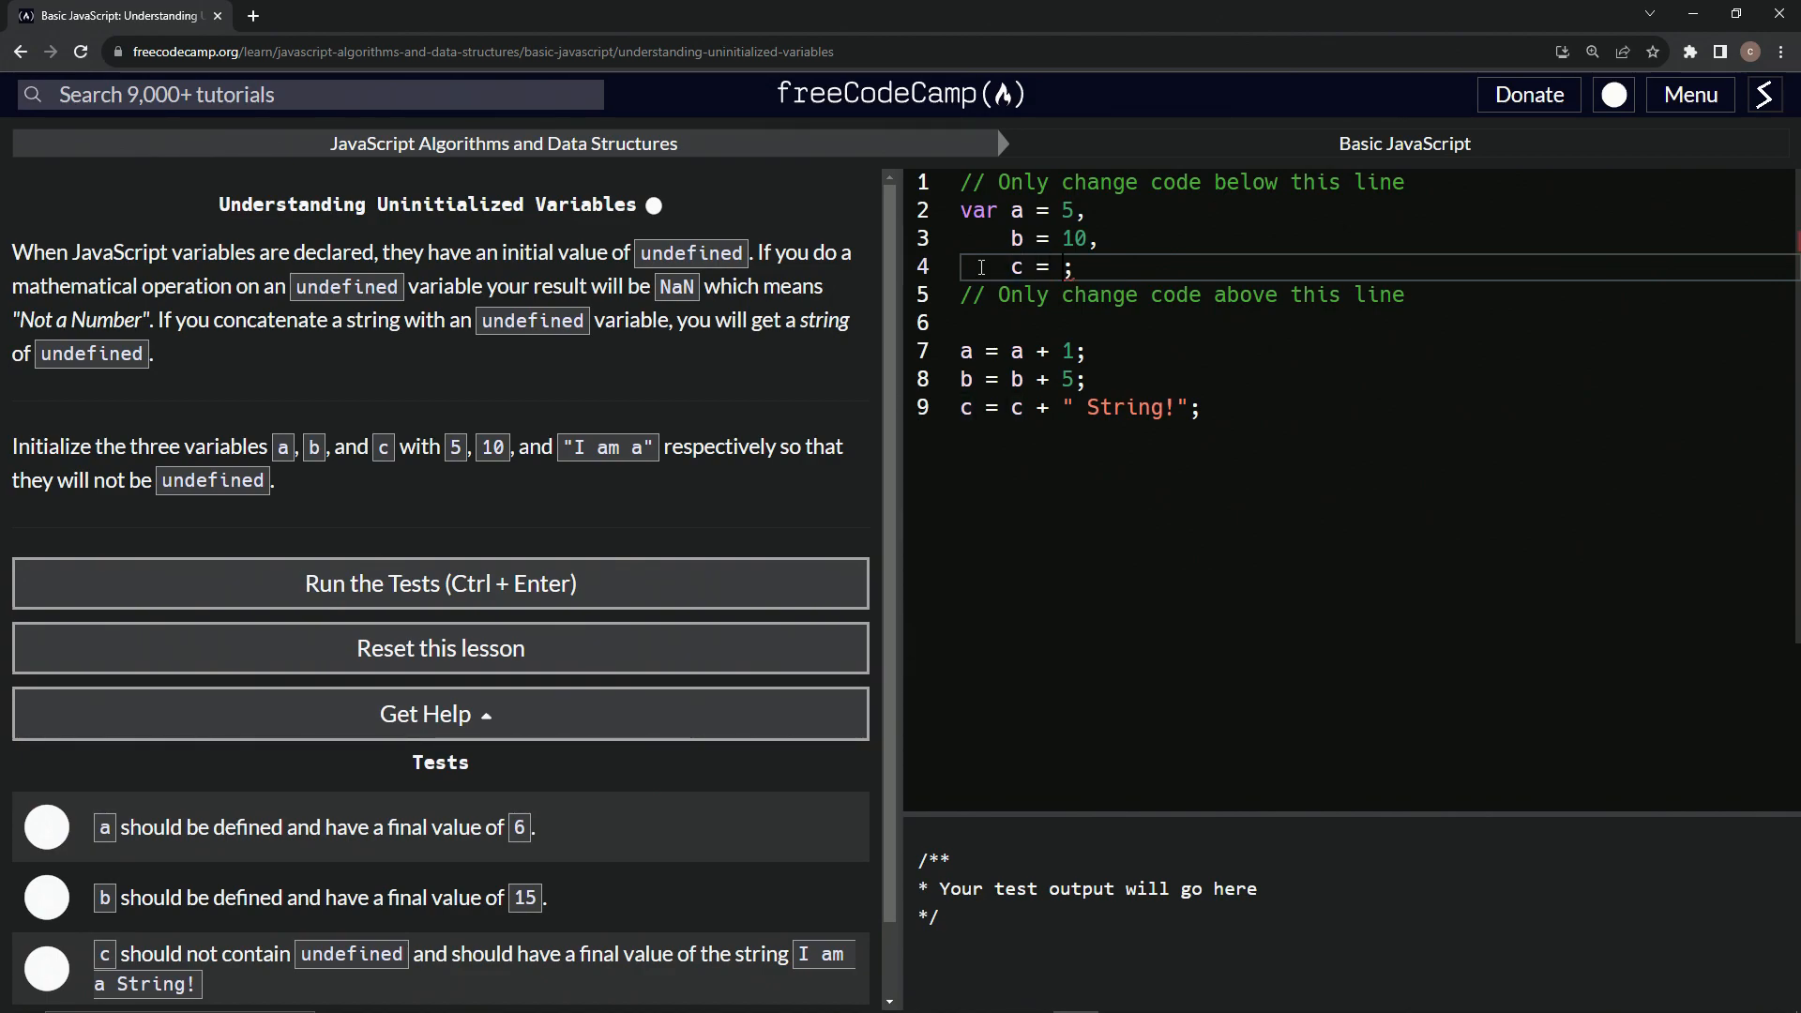
type("''")
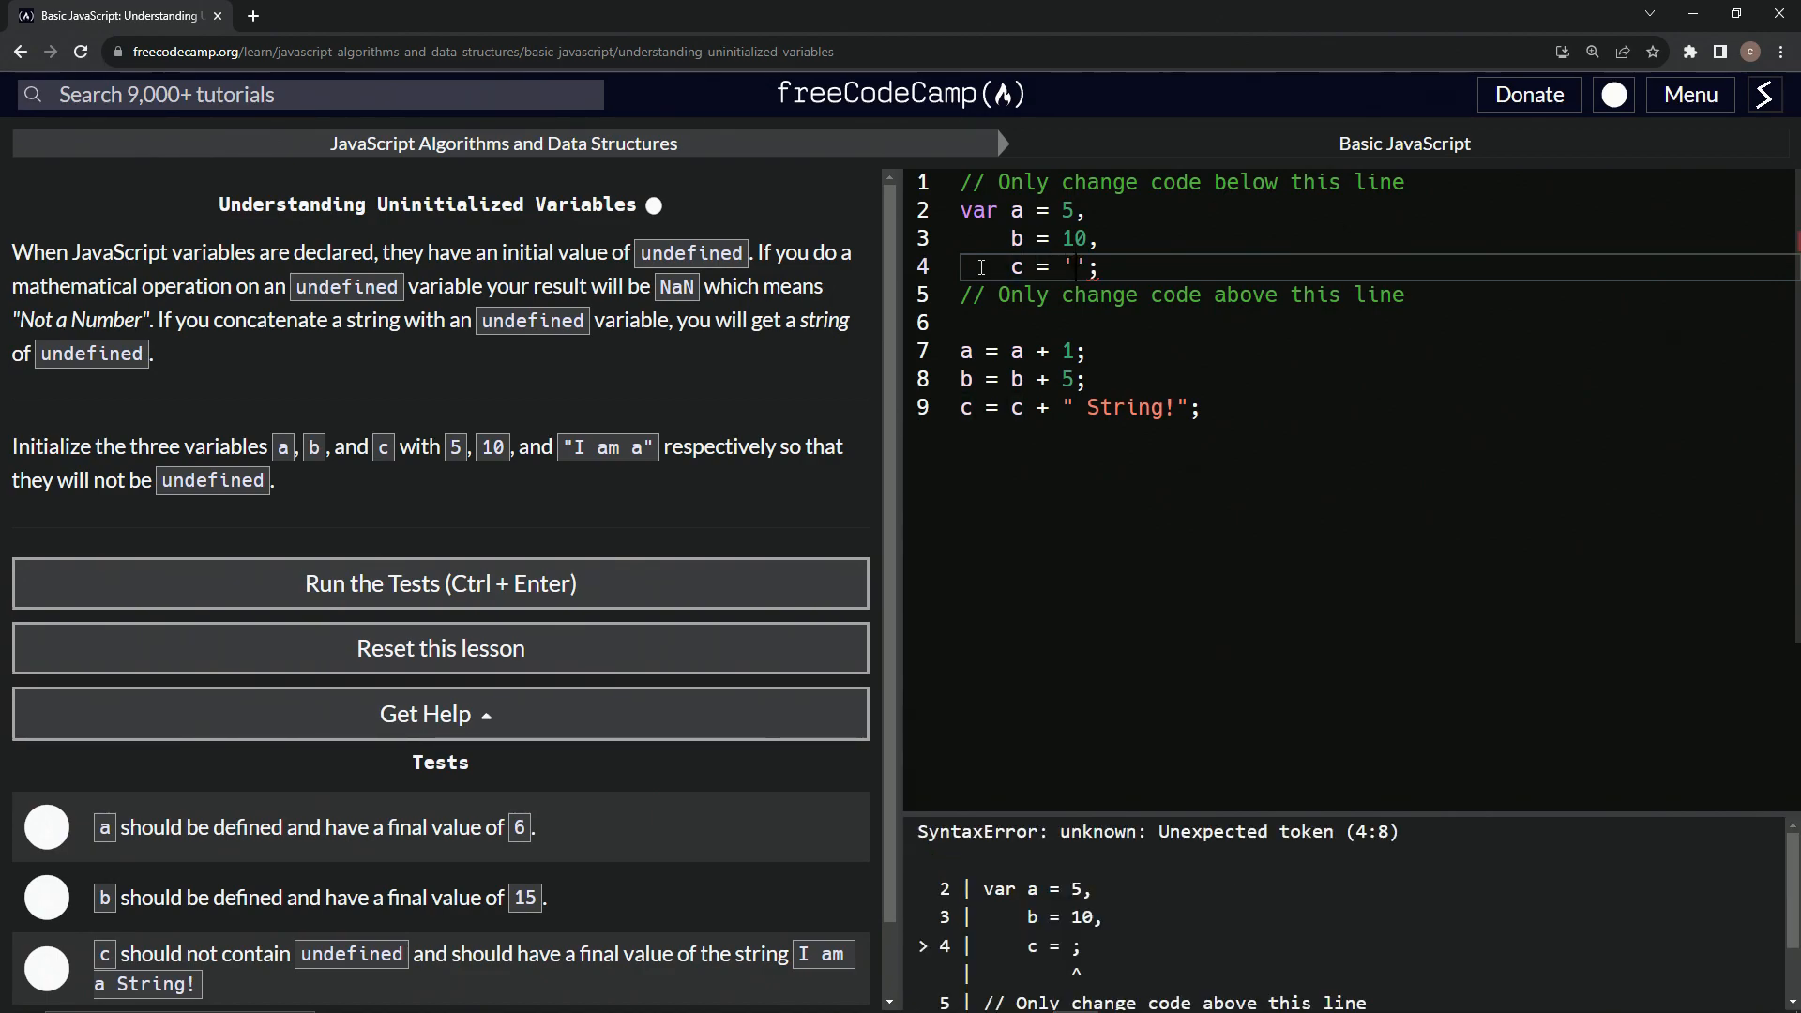
type("I am a")
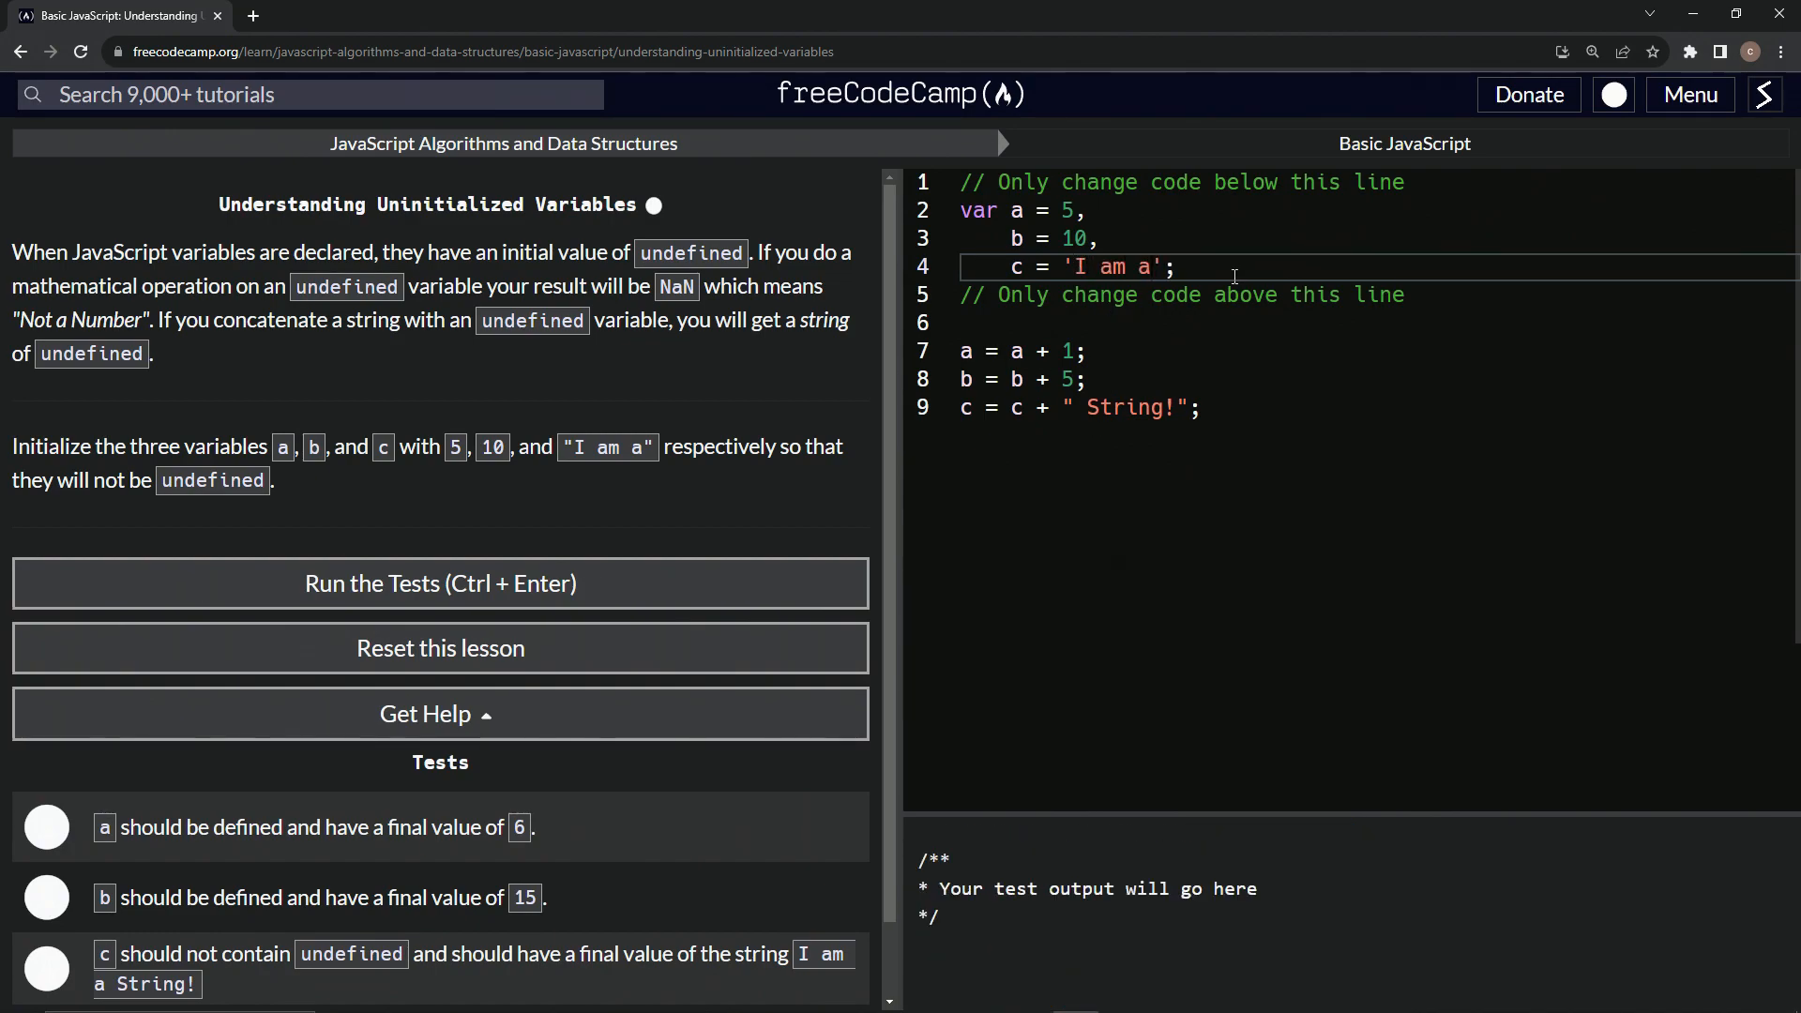
- Add console.log(c) on a new line to check c's value
left_click(1226, 408)
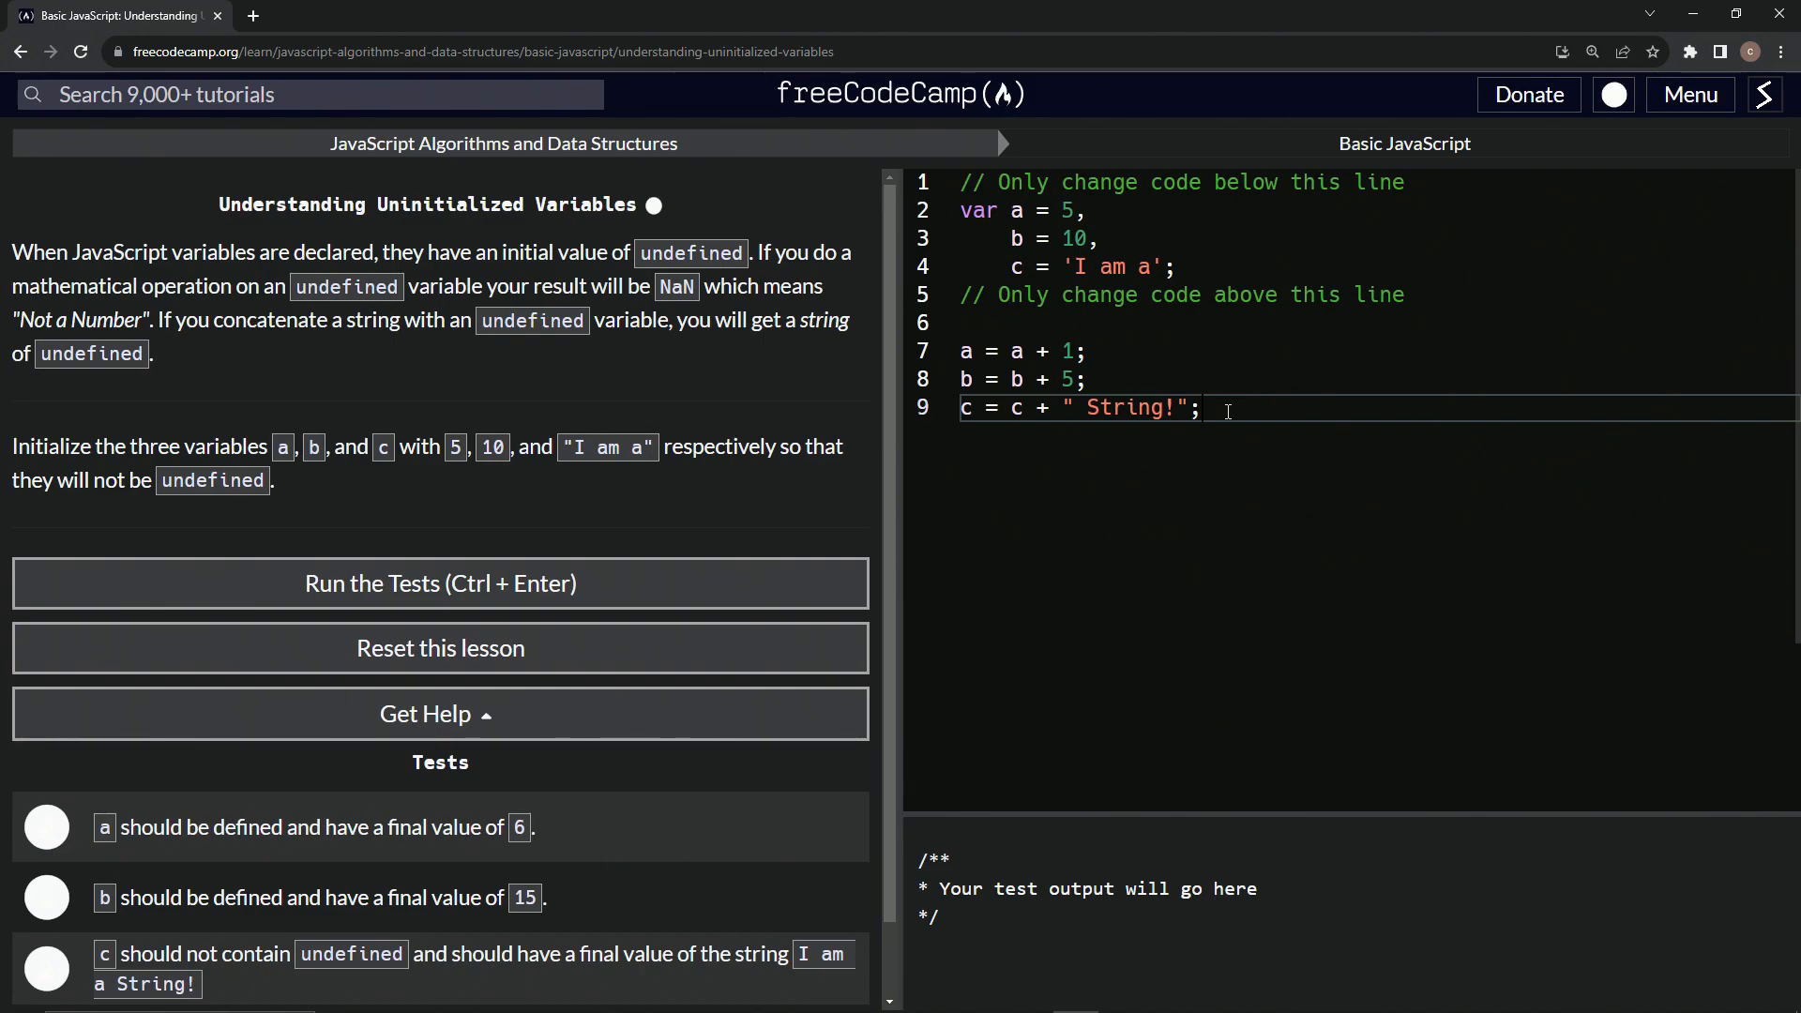
type("console.l")
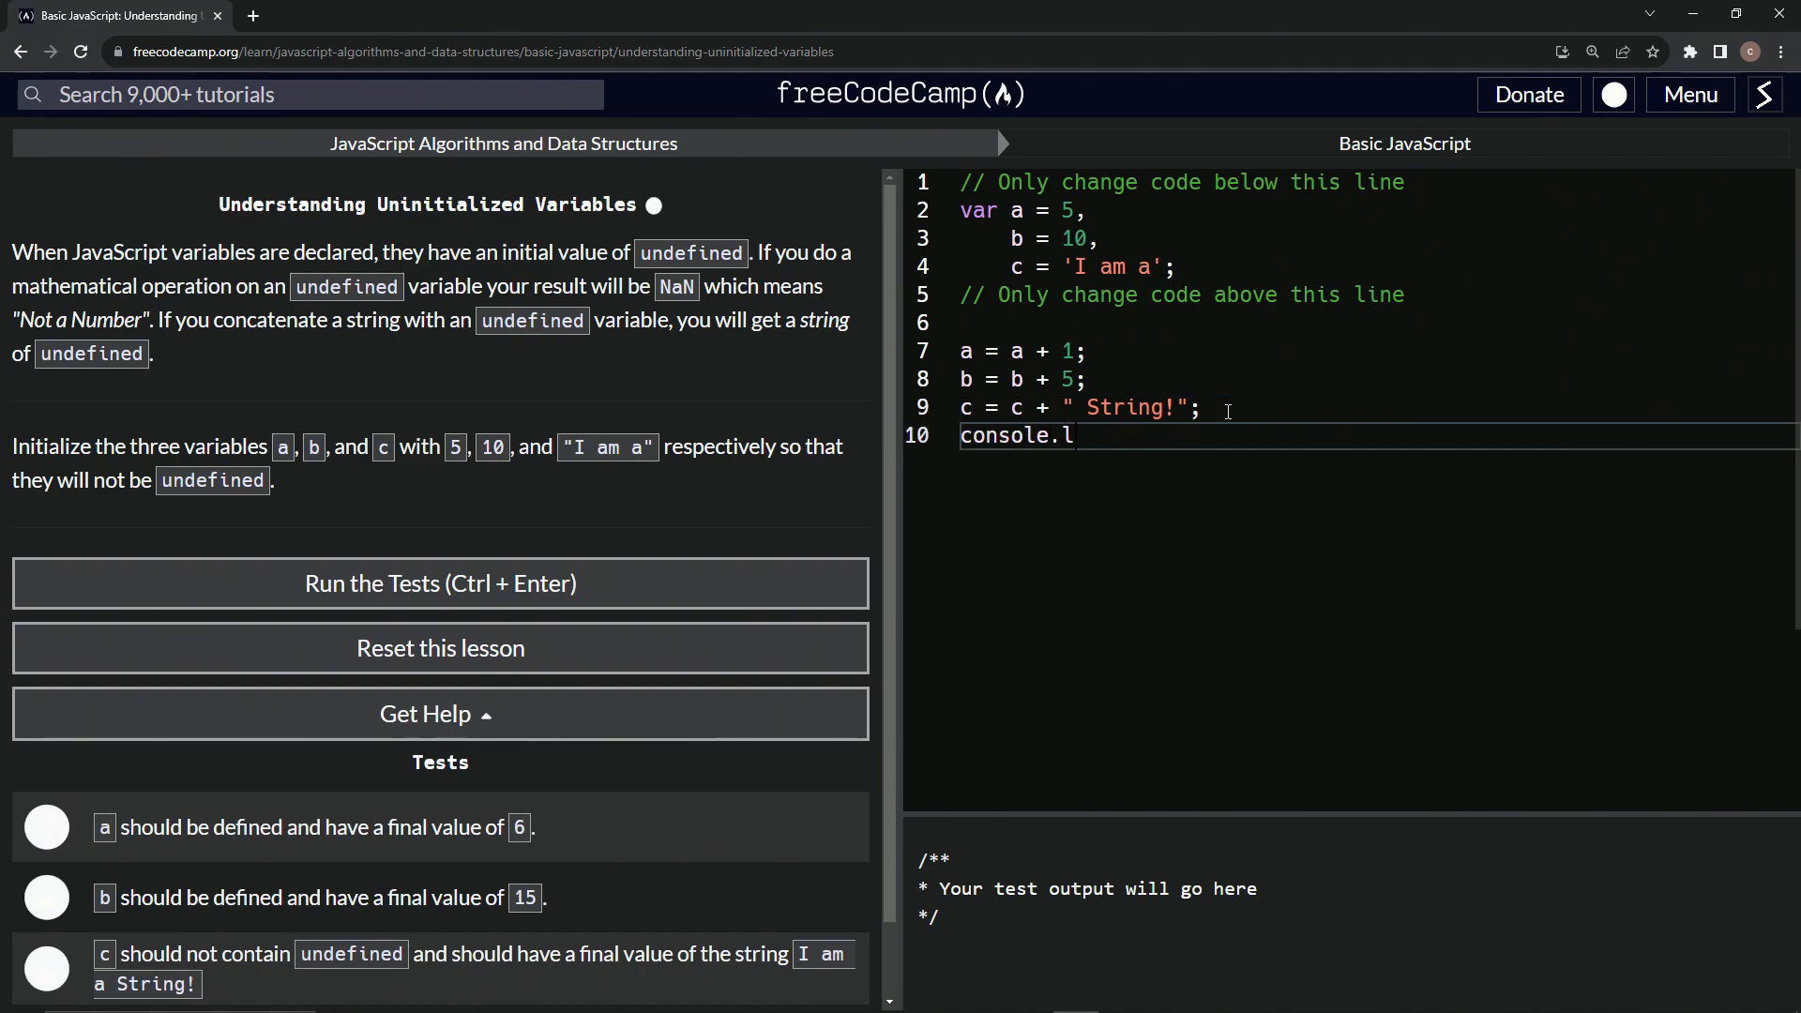
type("og()")
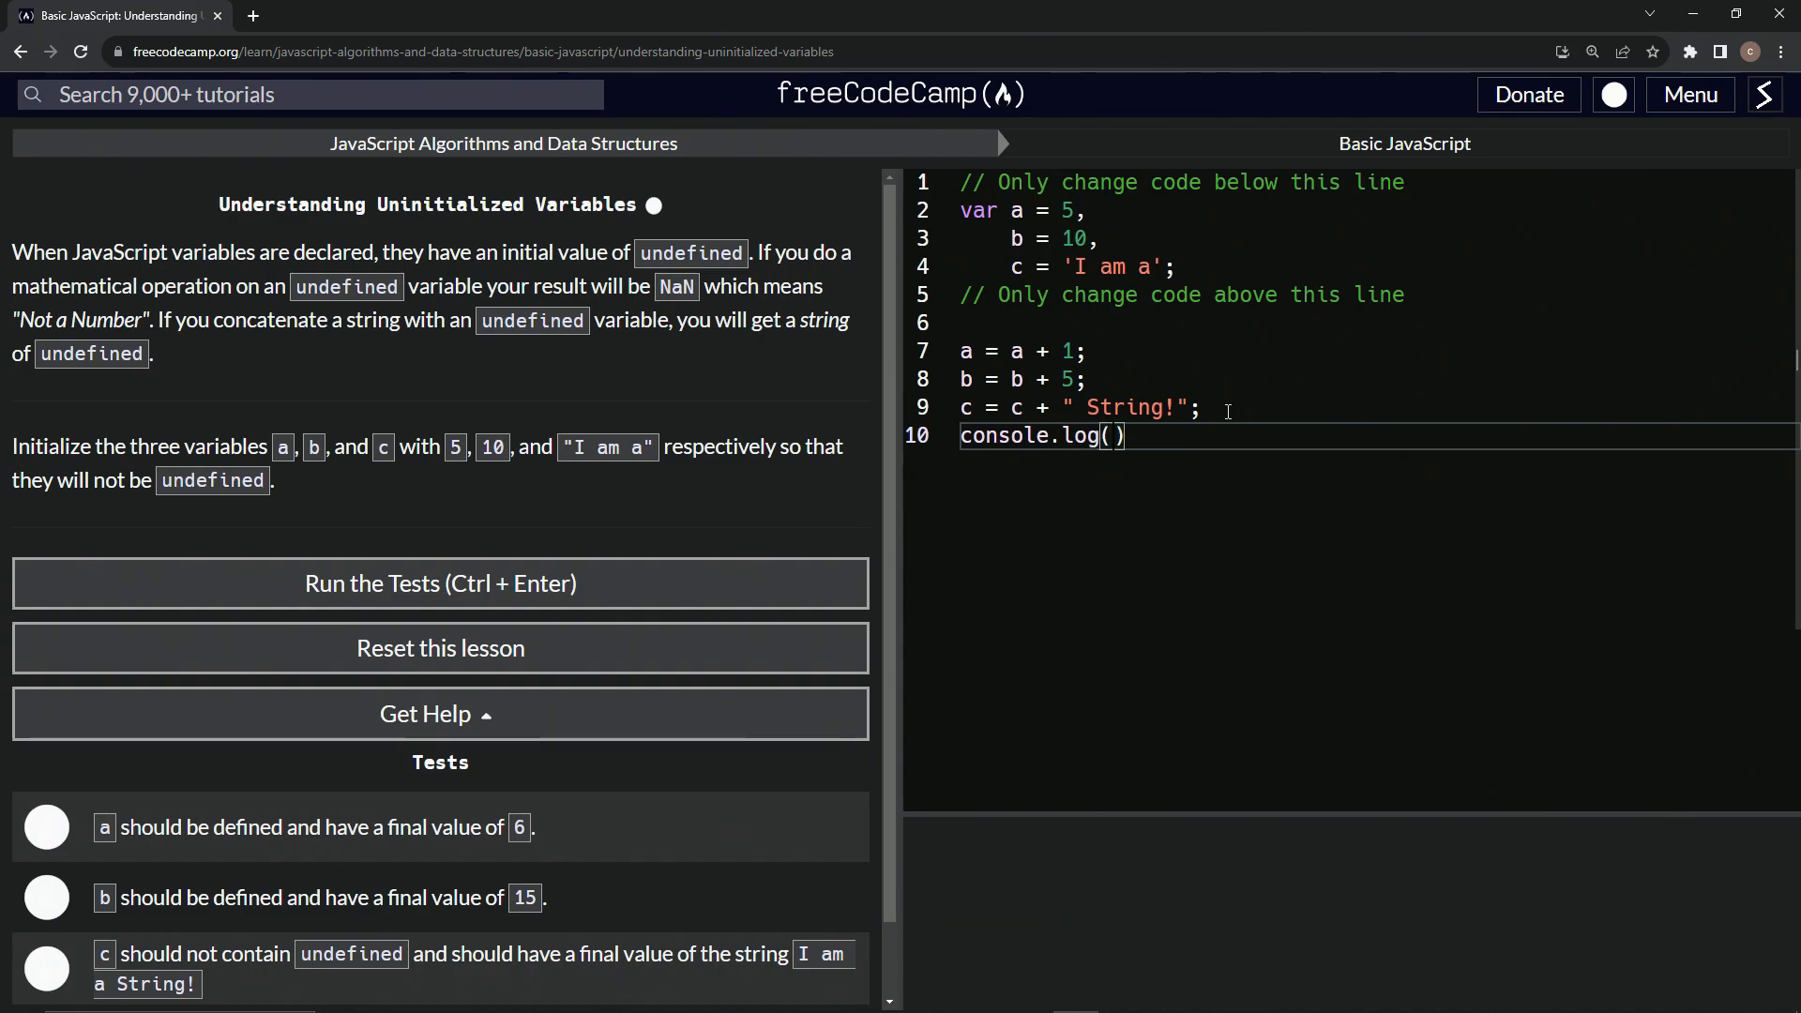
type("c")
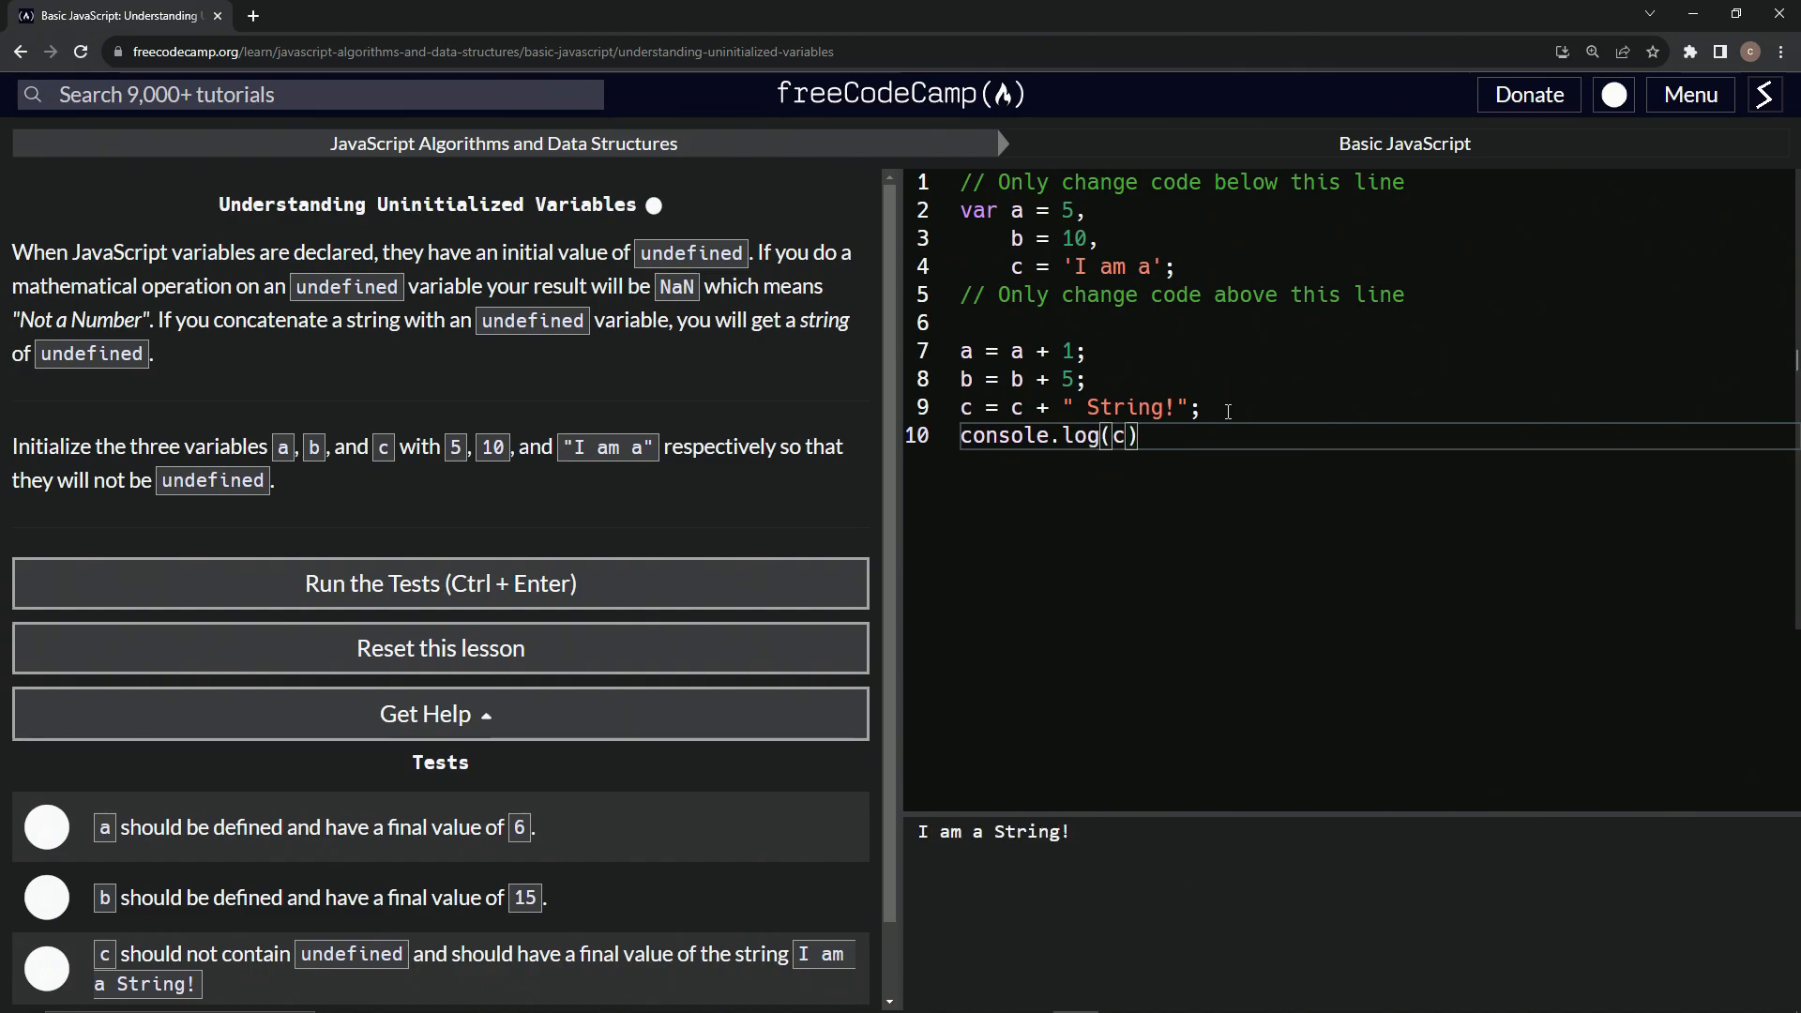
mouse_move(1031, 640)
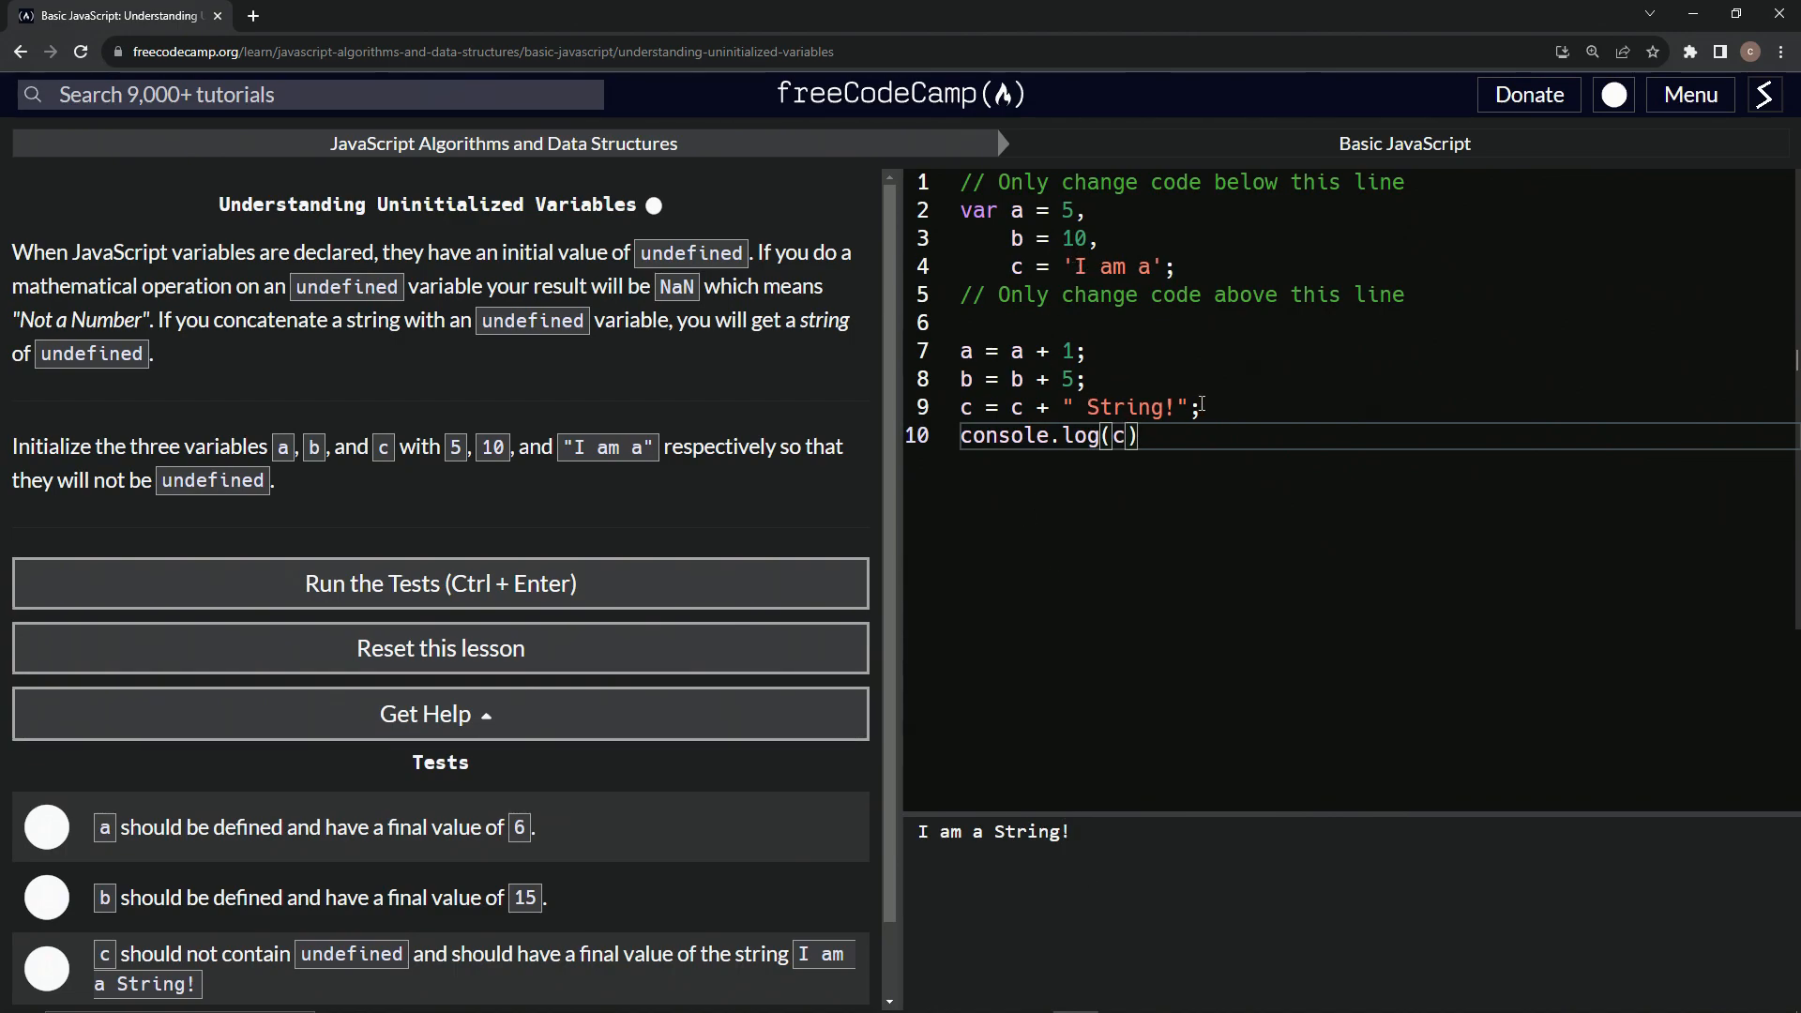
- Remove the console.log line, run the tests, and submit to reach Understanding Case Sensitivity in Variables
double_click(1016, 407)
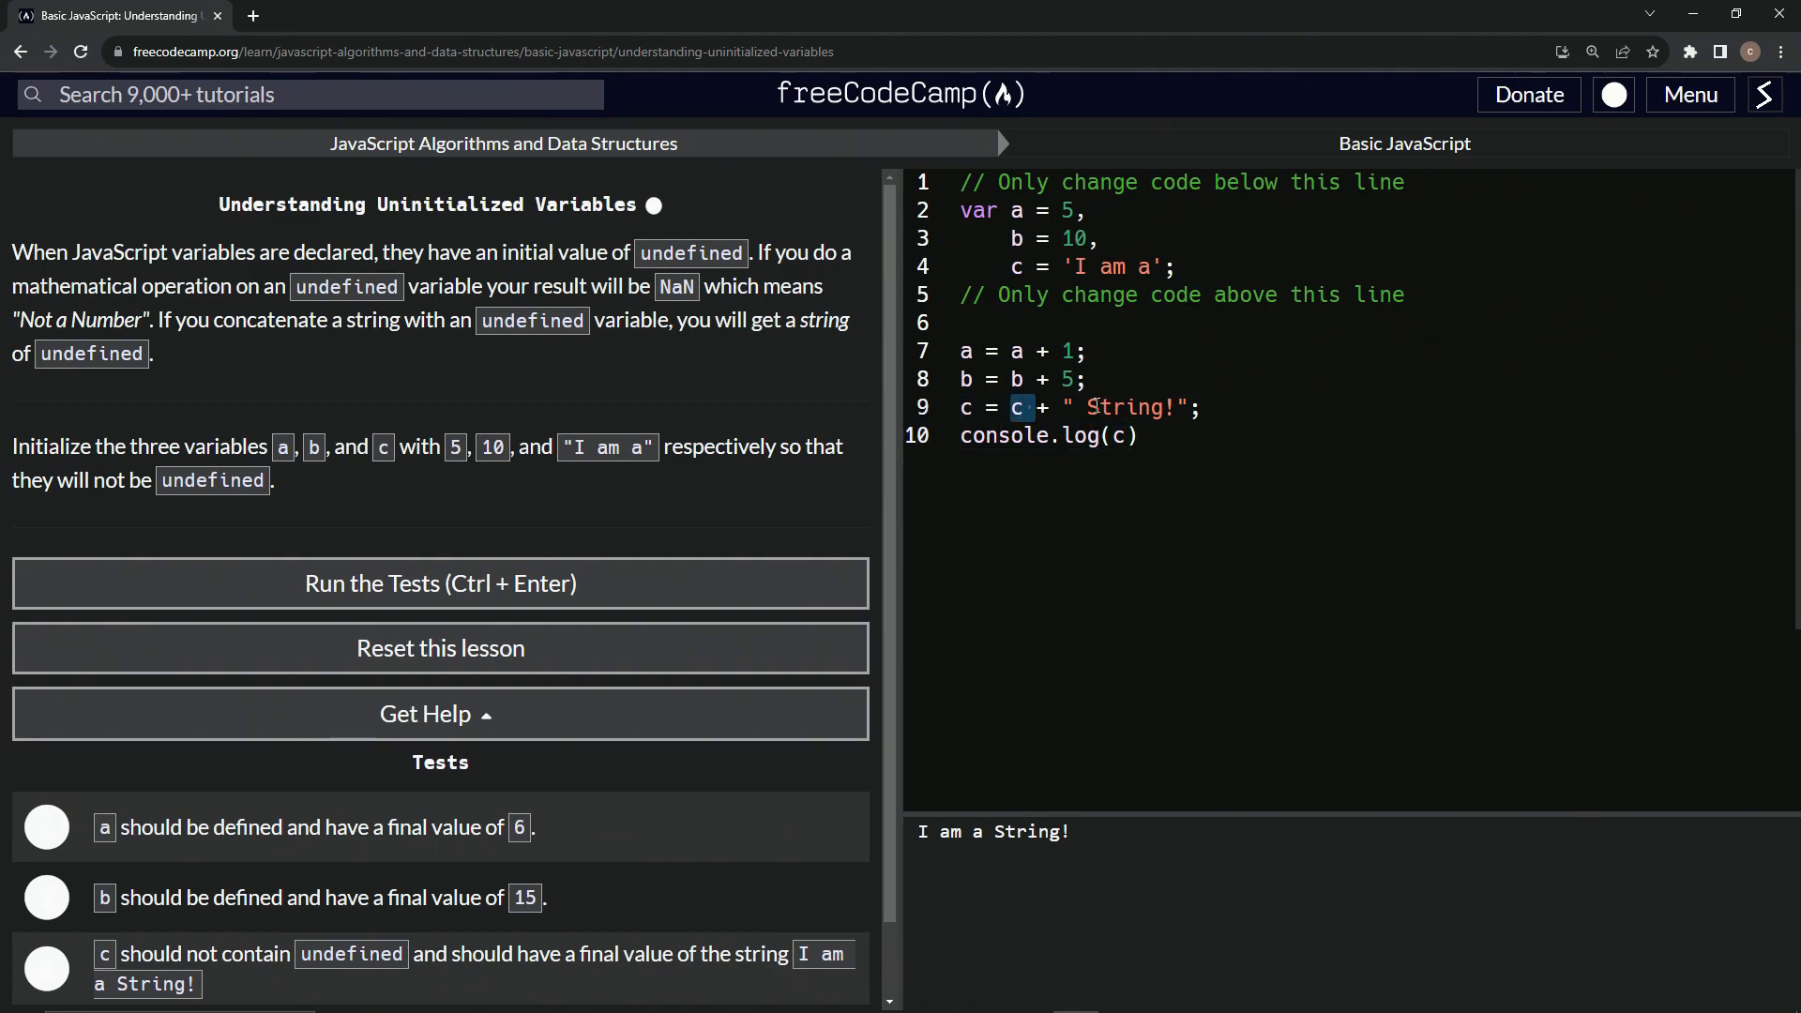
left_click_drag(1059, 408, 1185, 407)
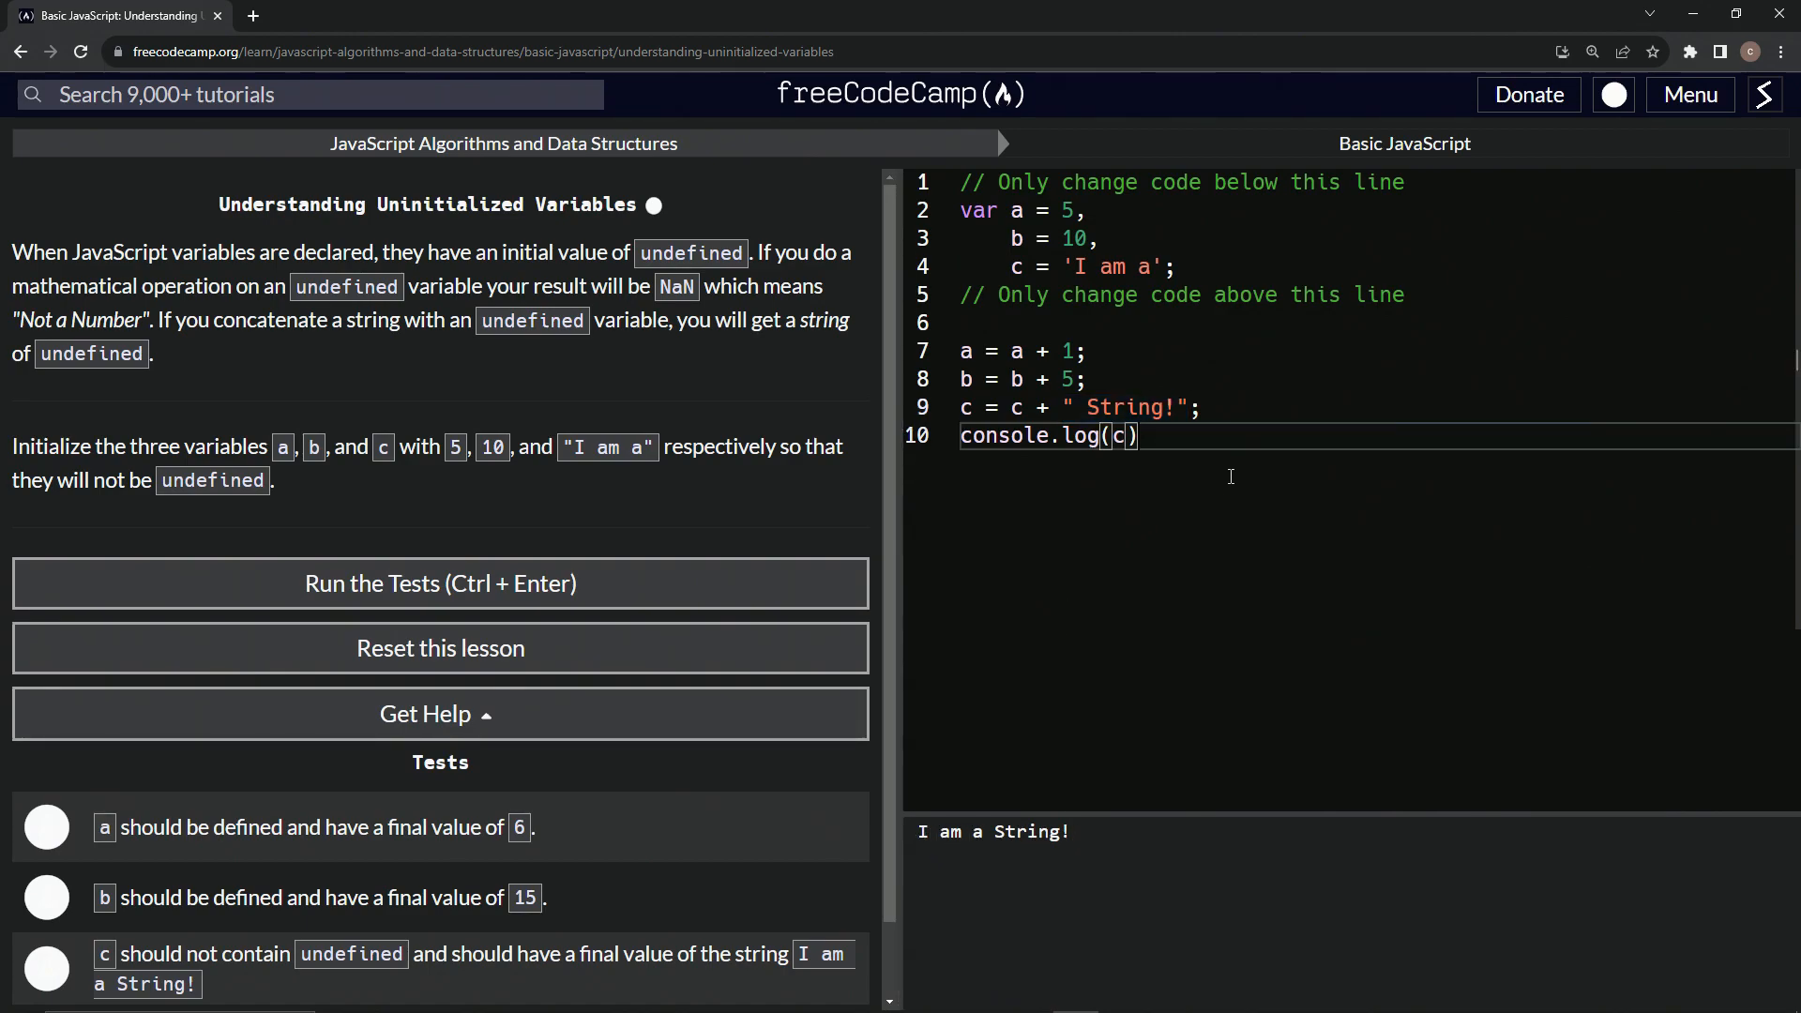
type("v")
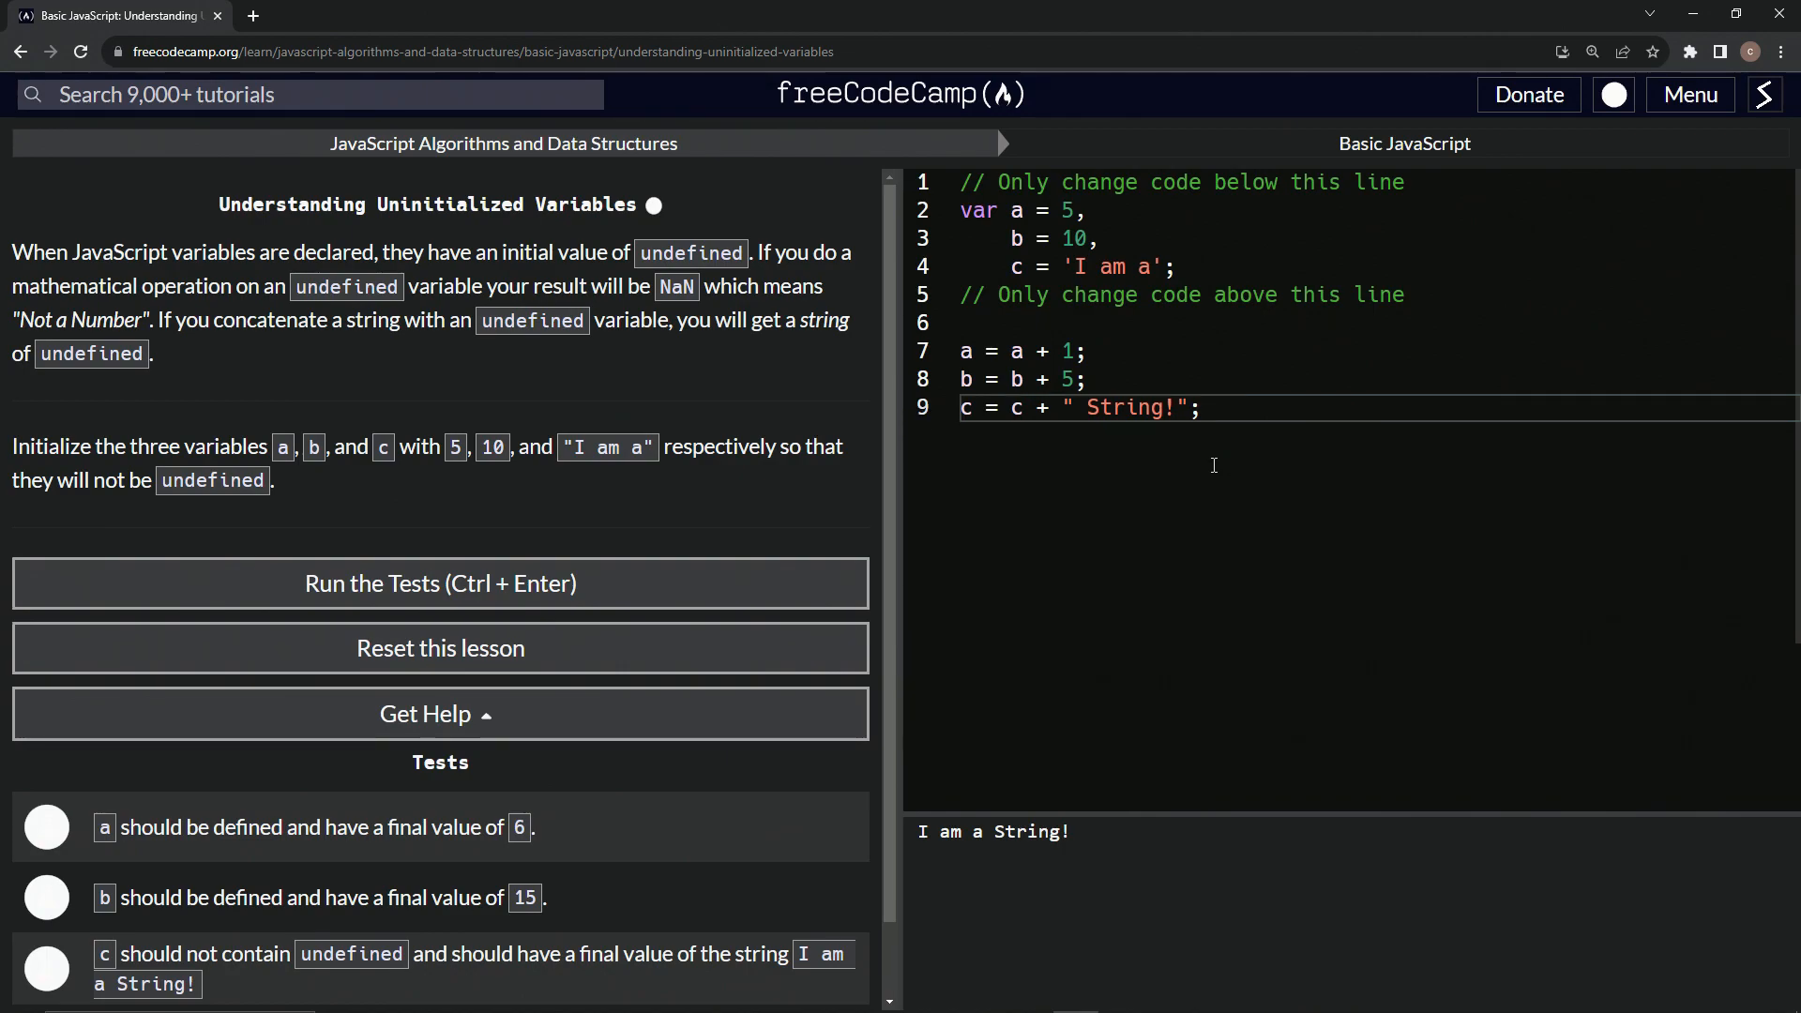
left_click(440, 583)
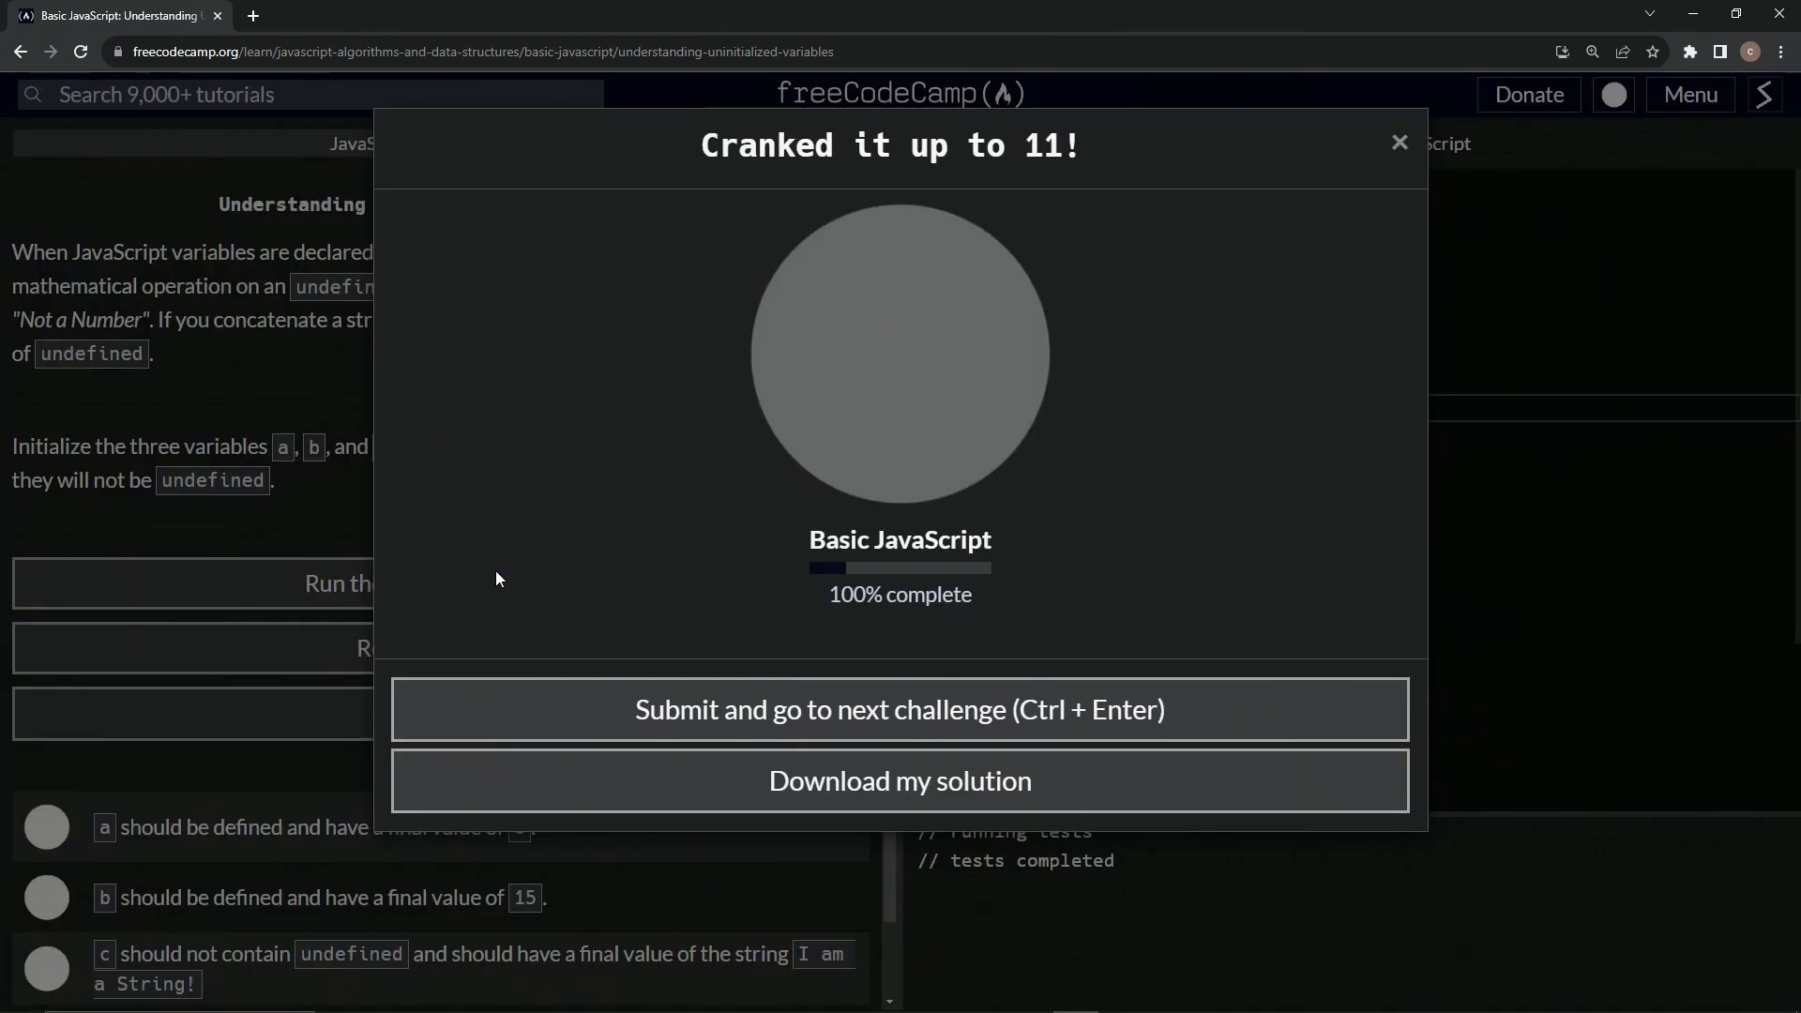
left_click(899, 709)
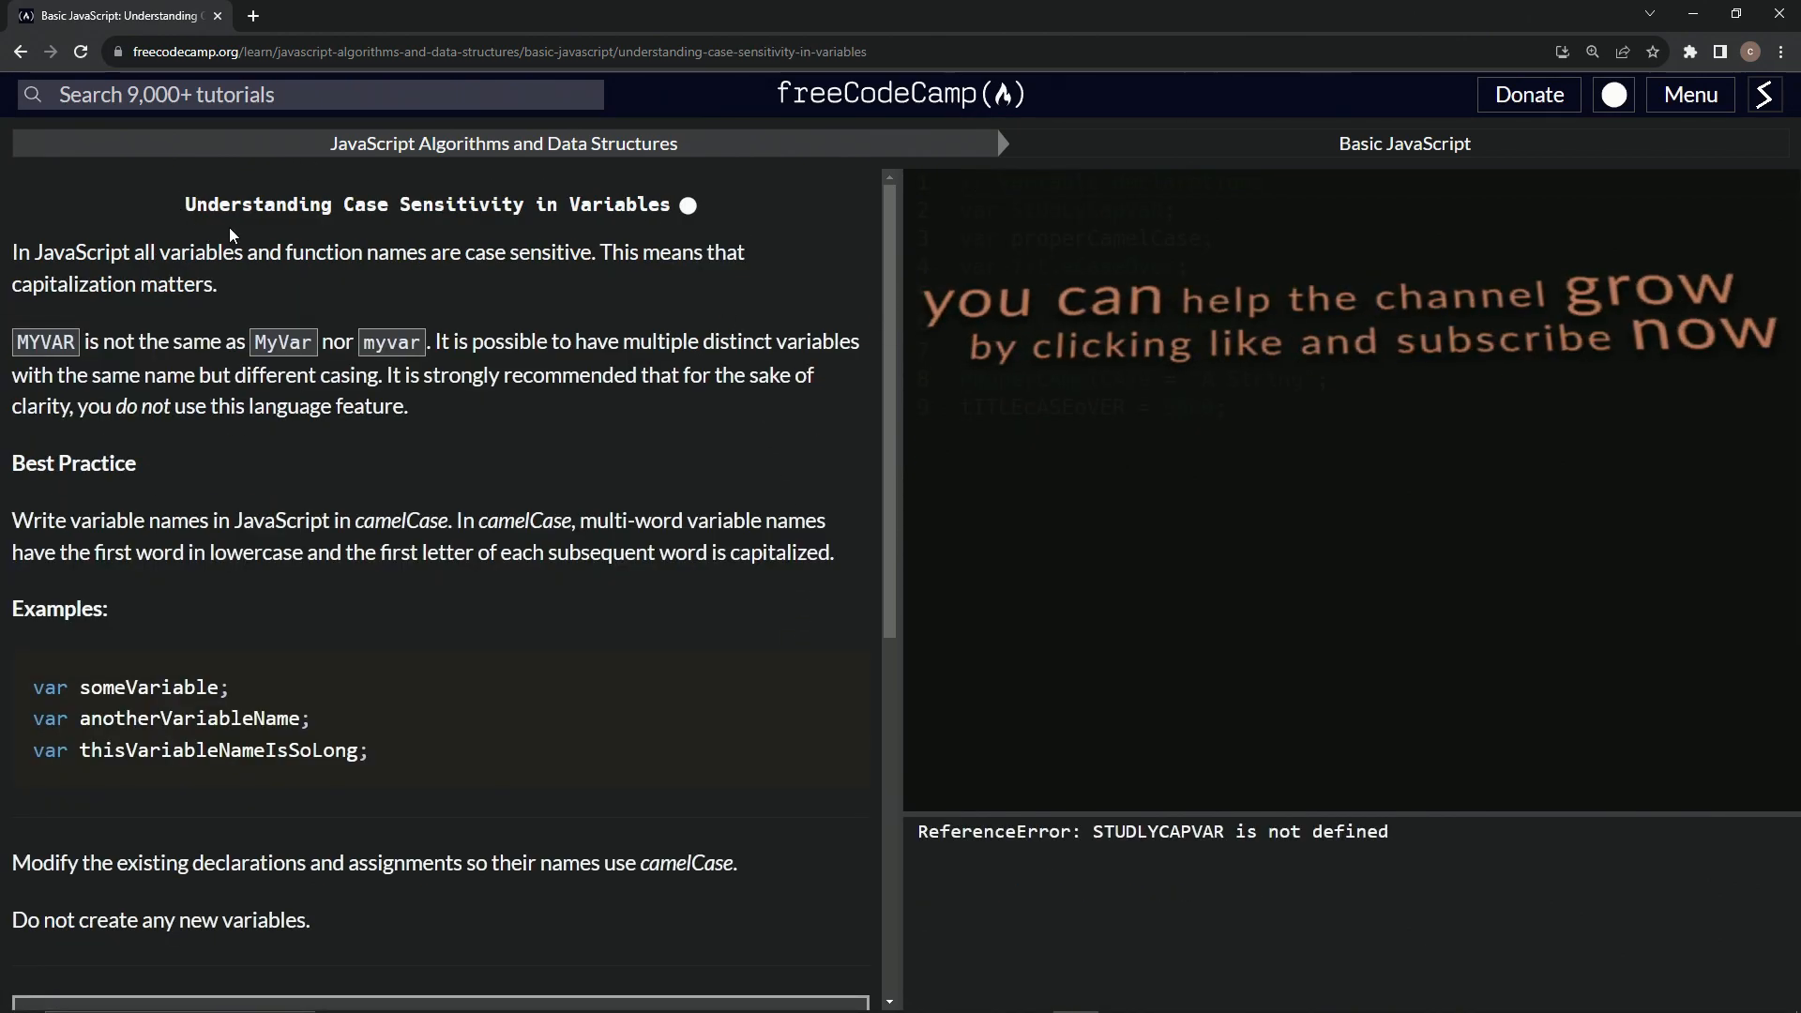
mouse_move(594, 236)
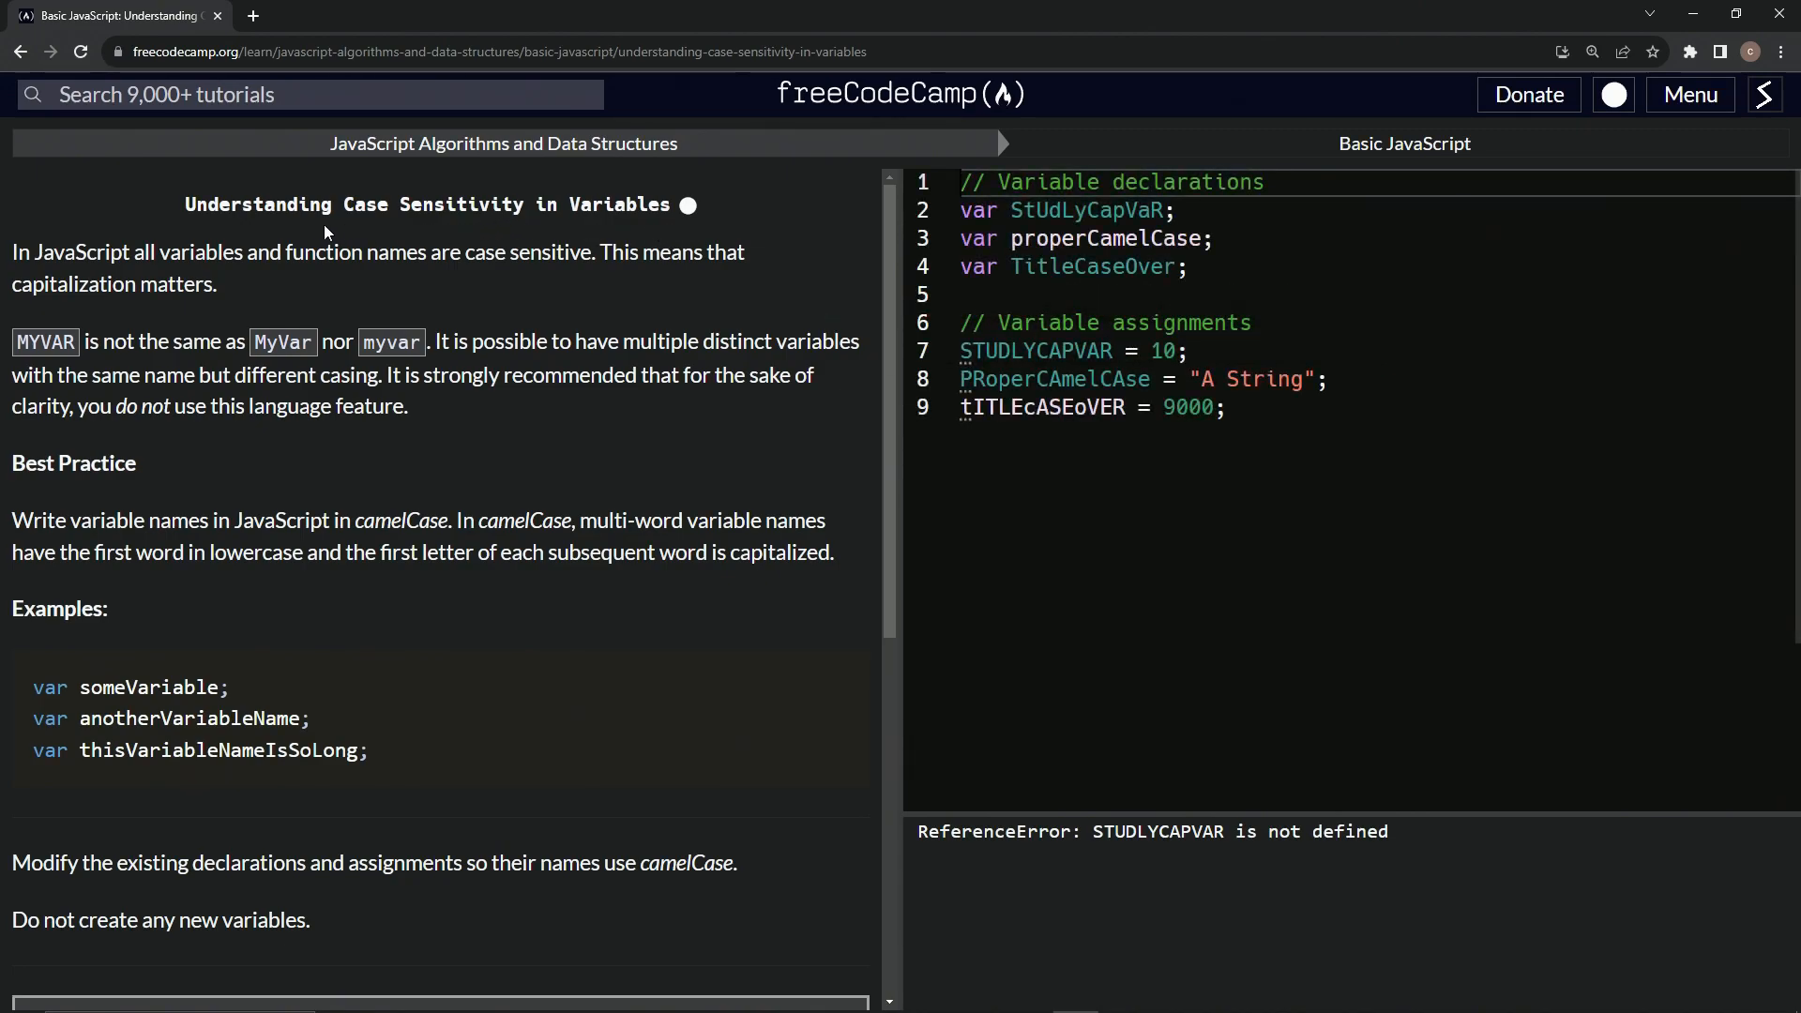
mouse_move(836, 234)
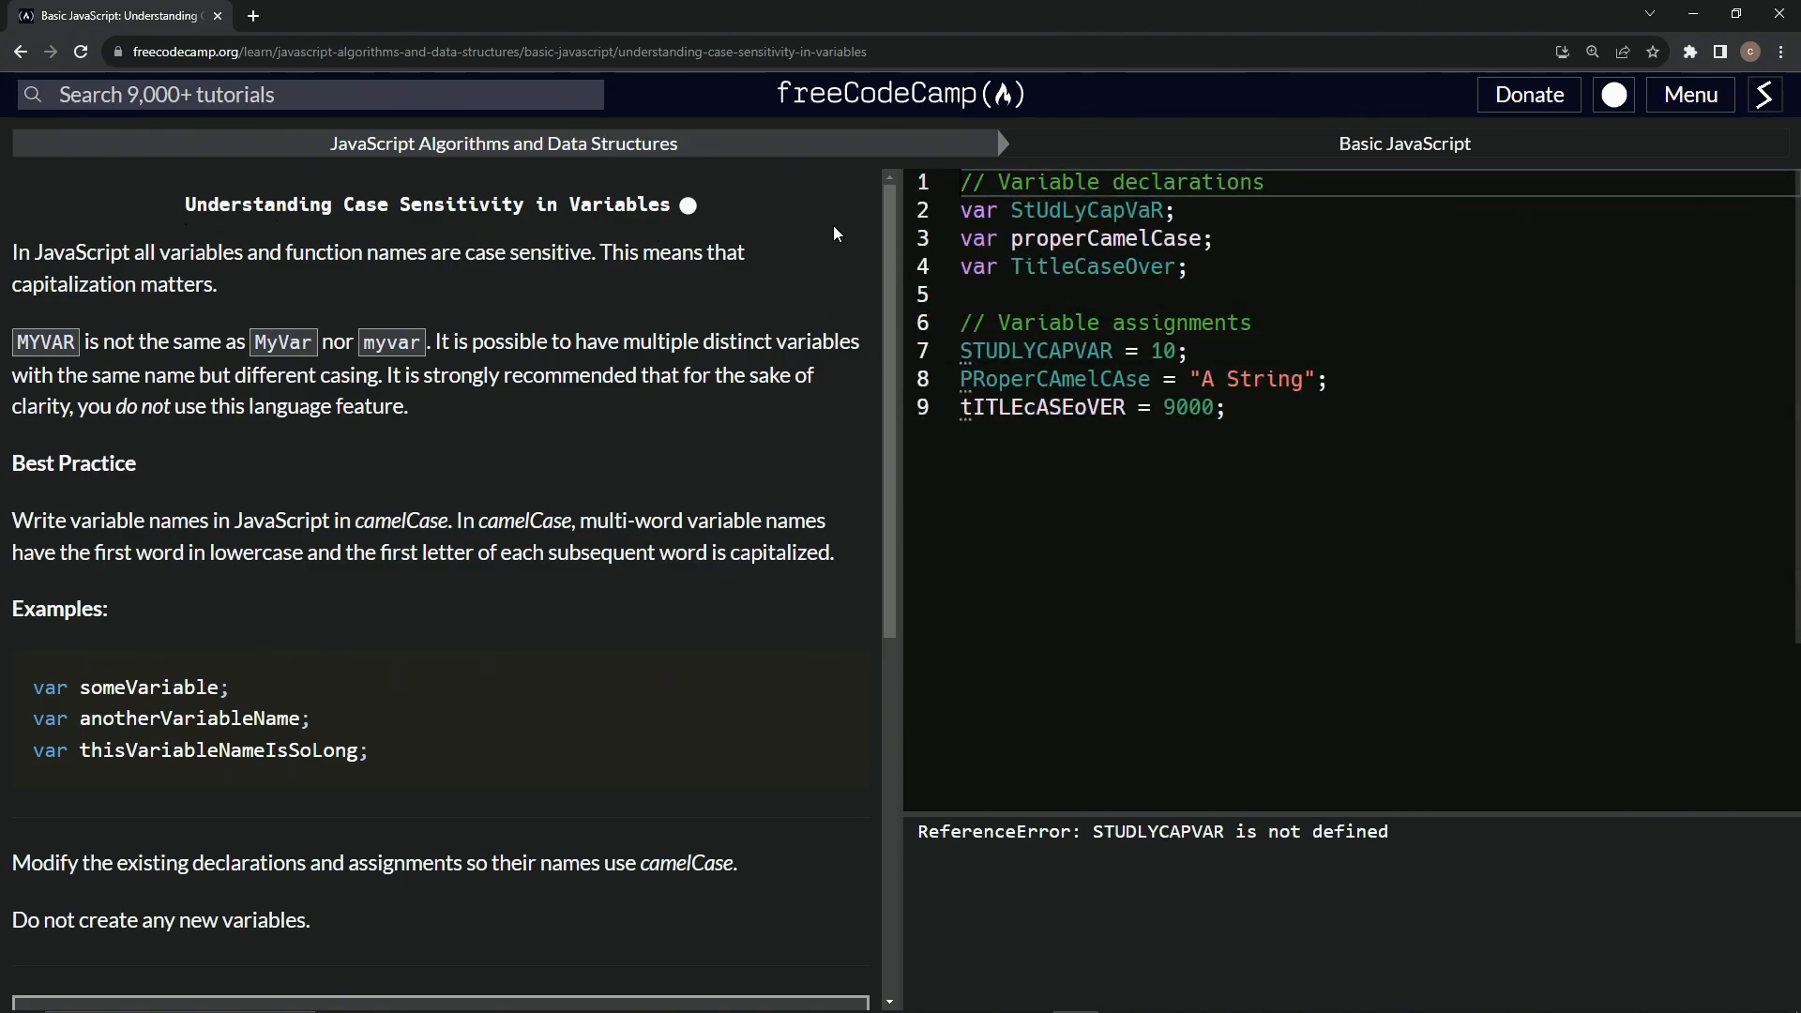